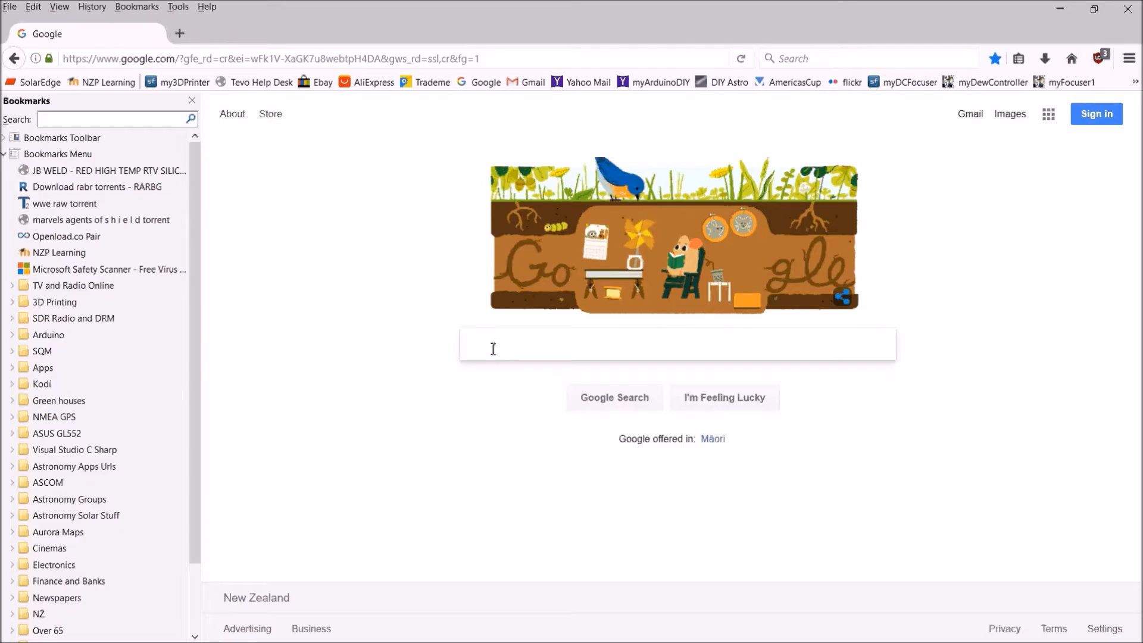
Search Google for 'arduino ide' and open the Arduino - Software result
type("arduino")
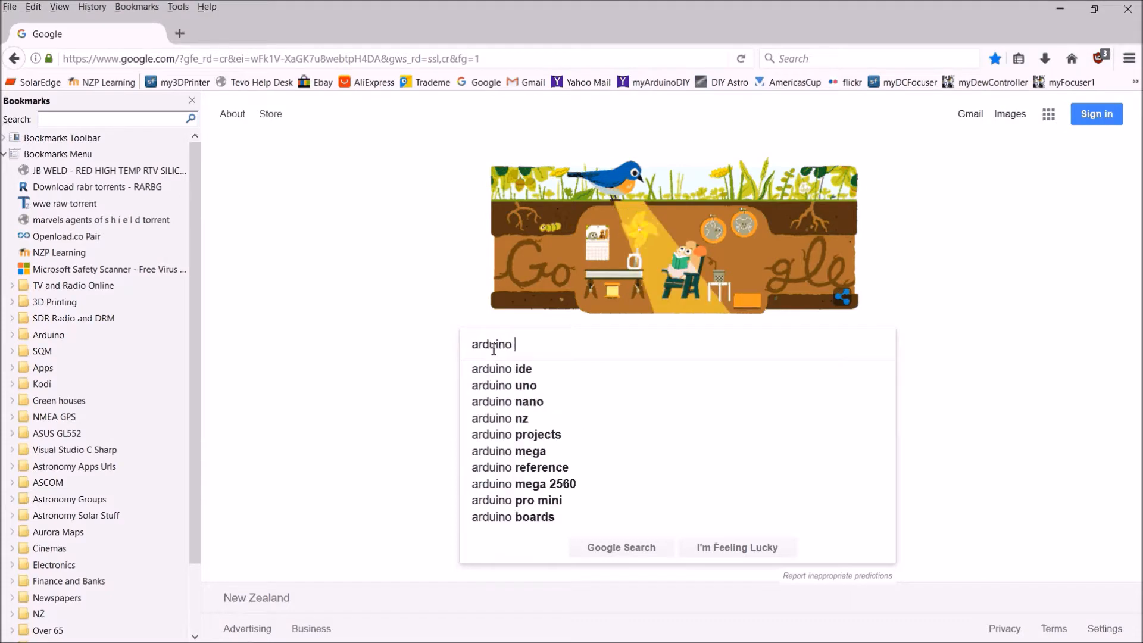
left_click(500, 368)
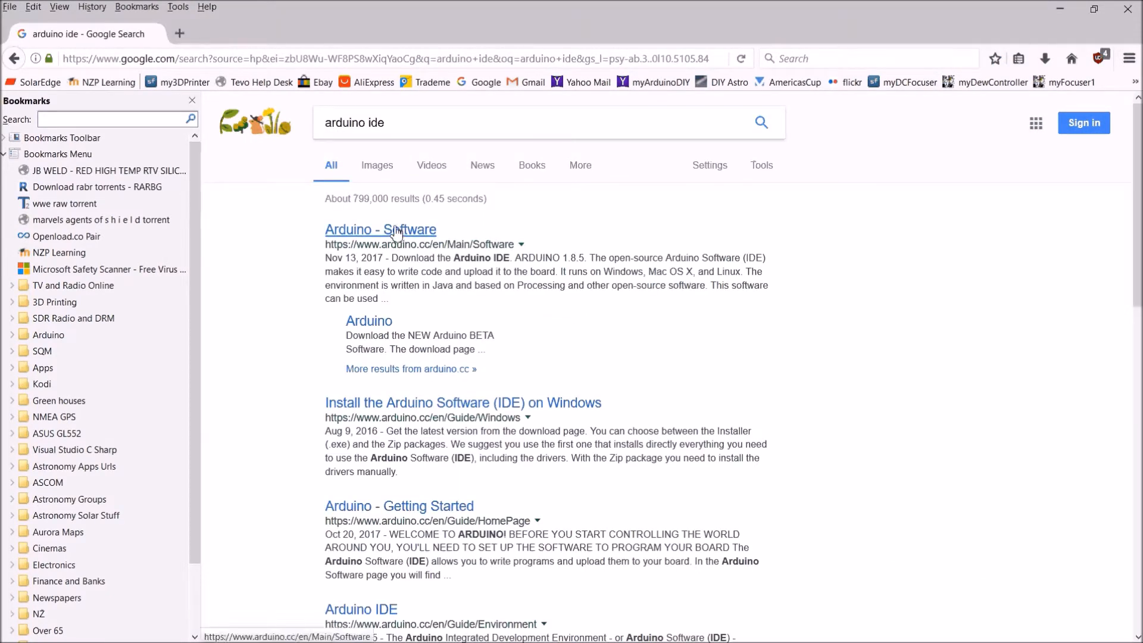
left_click(380, 230)
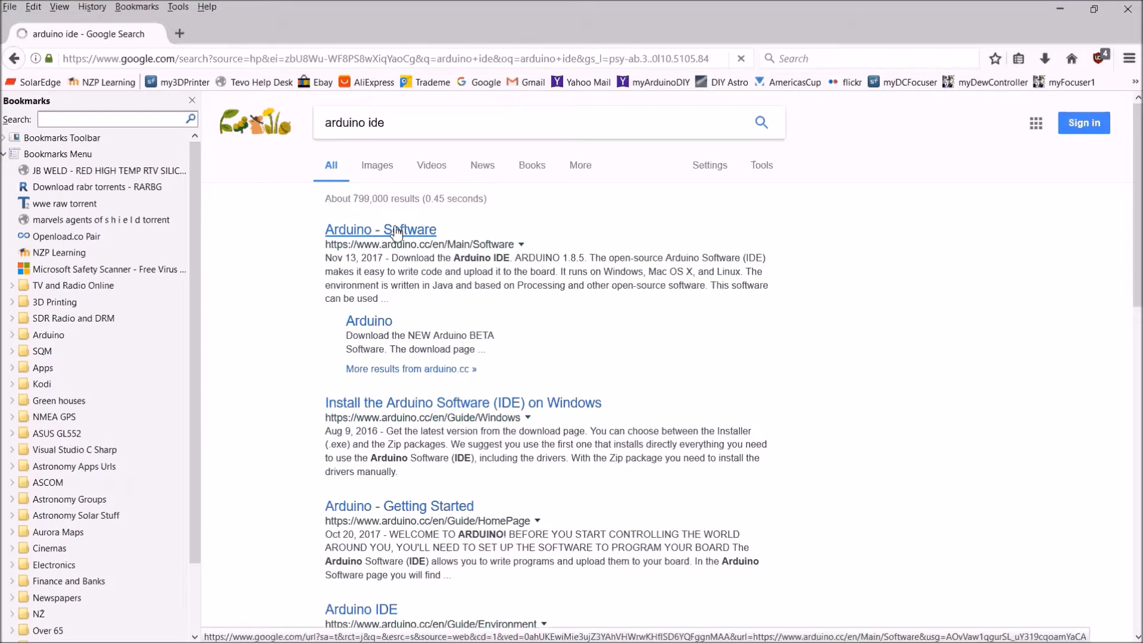
left_click(380, 230)
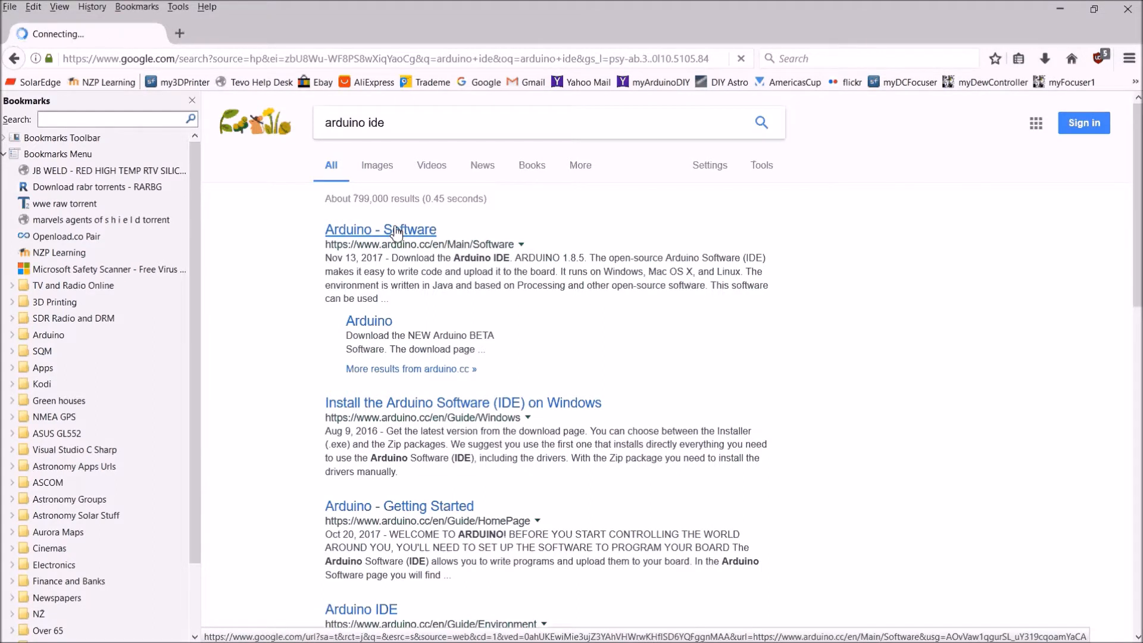
left_click(379, 230)
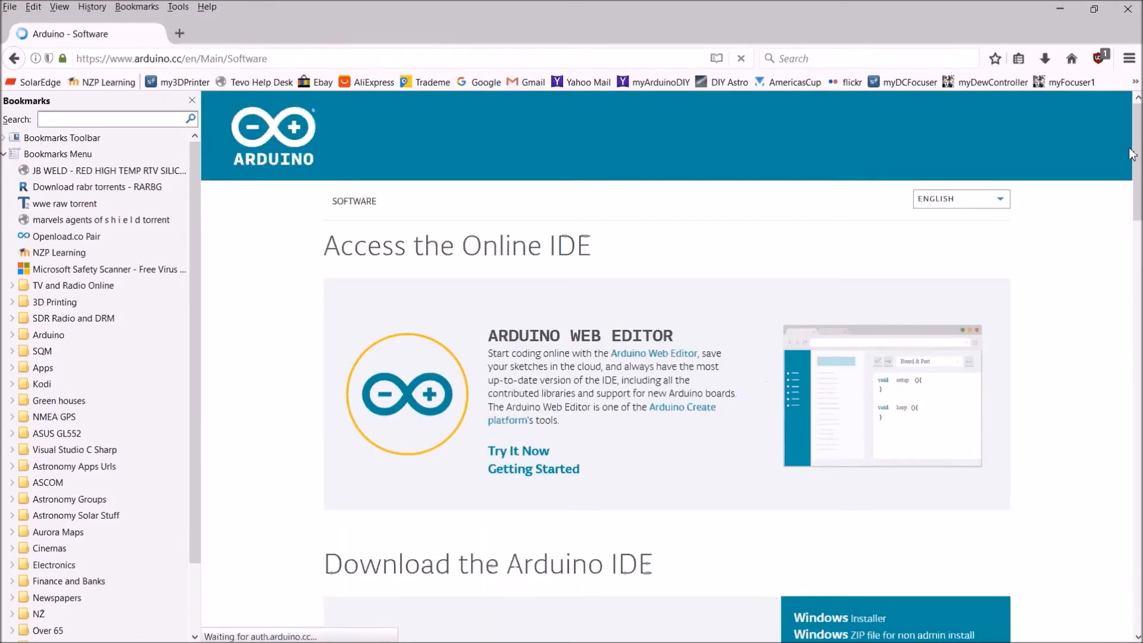
Save the Arduino 1.8.5 Windows installer using JUST DOWNLOAD, without contributing
scroll("down", 3)
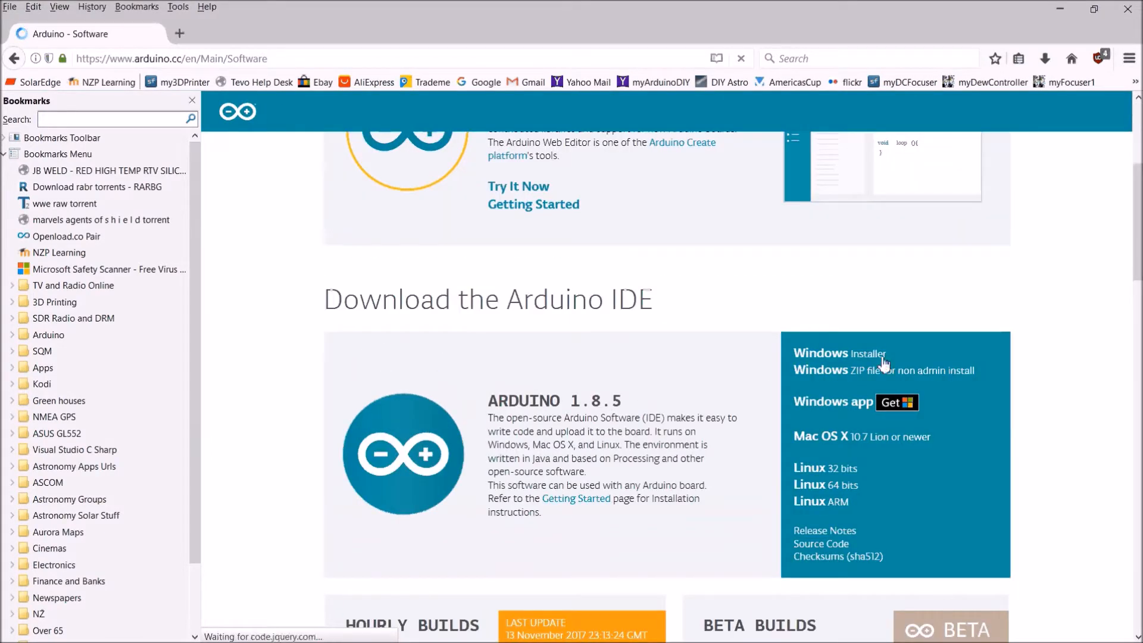
left_click(865, 353)
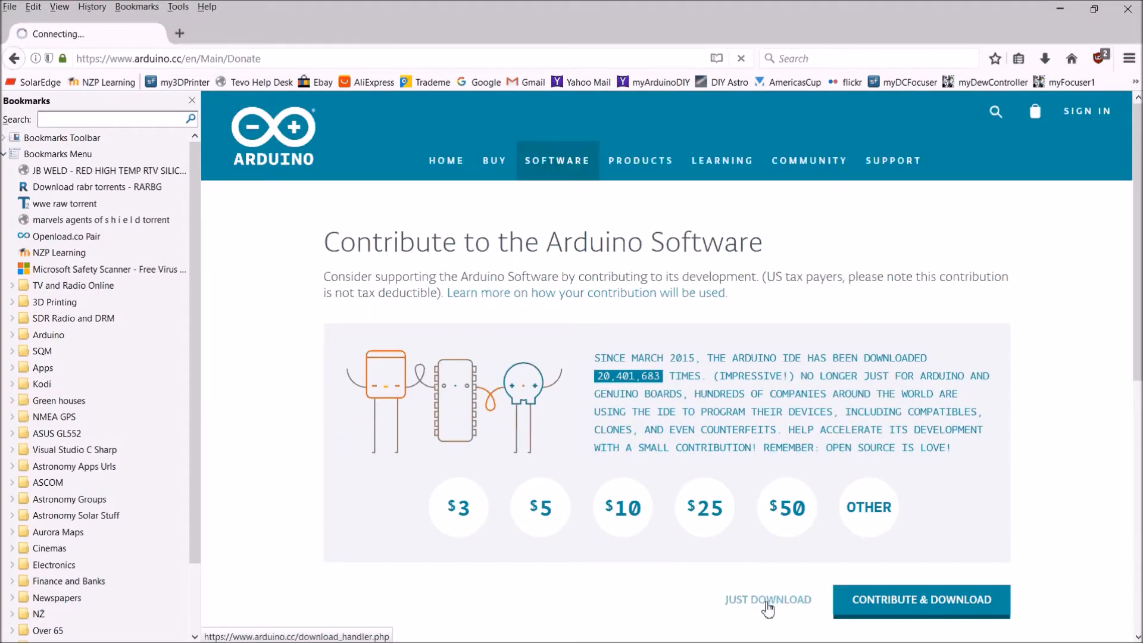
left_click(768, 599)
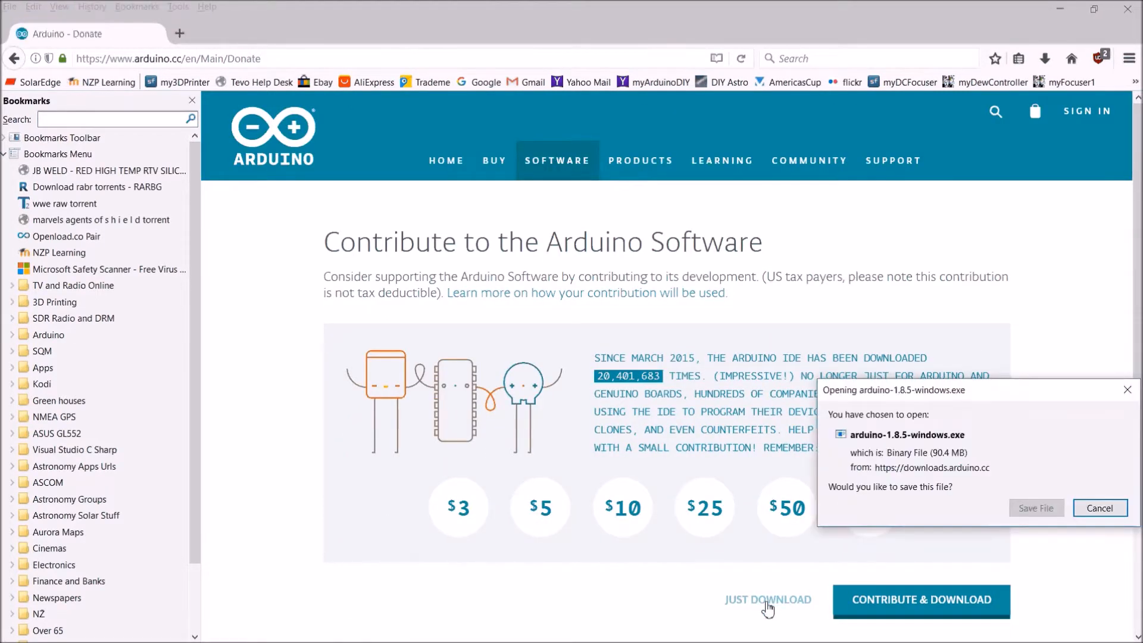
left_click(1099, 508)
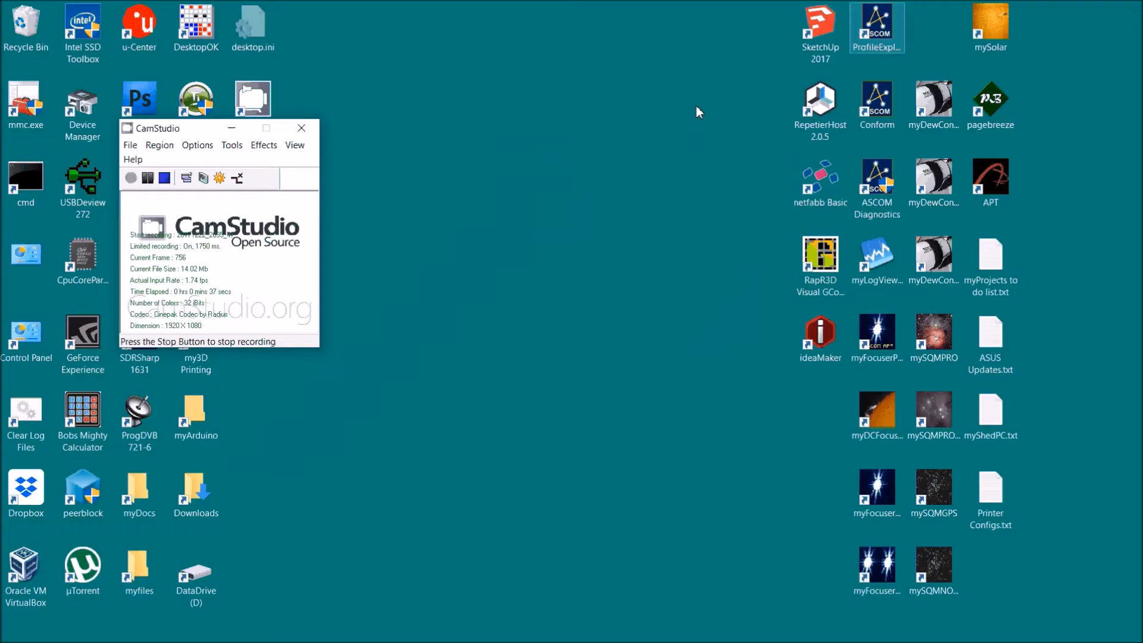
Browse Downloads > FOCUSER into the Arduino Firmware myFocuserPro2 v262 folder
left_click(196, 416)
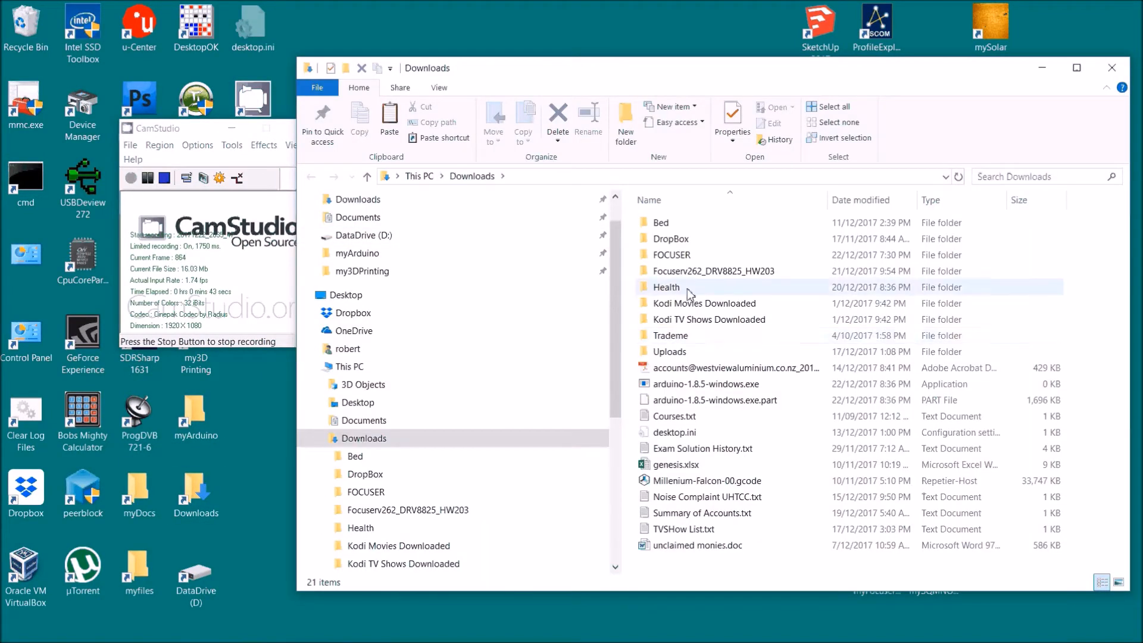
double_click(672, 254)
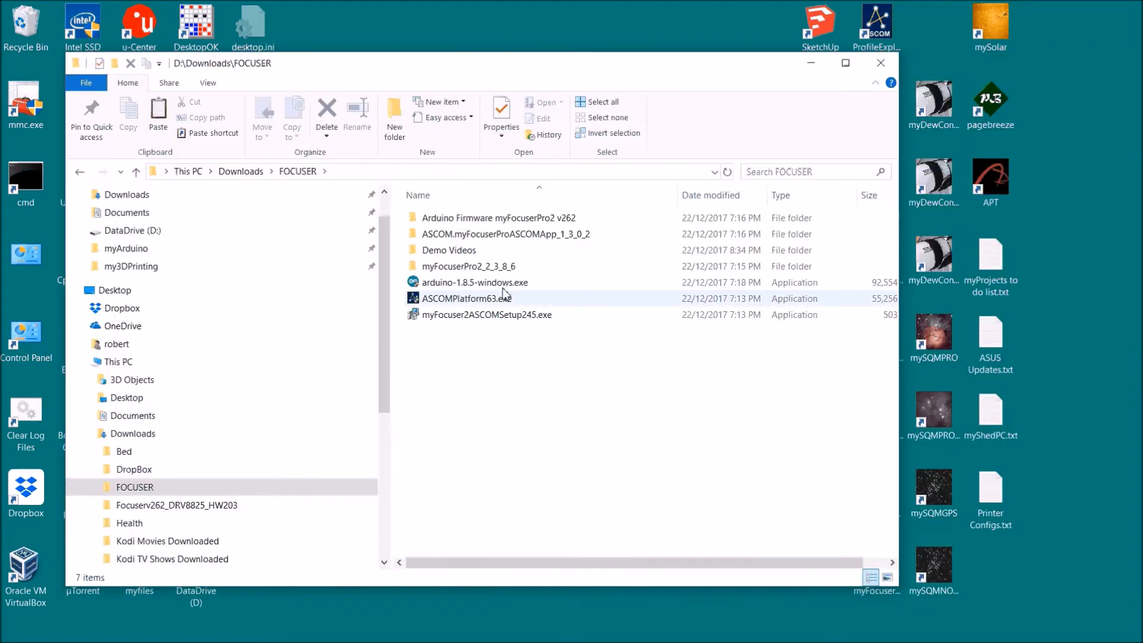
left_click(474, 283)
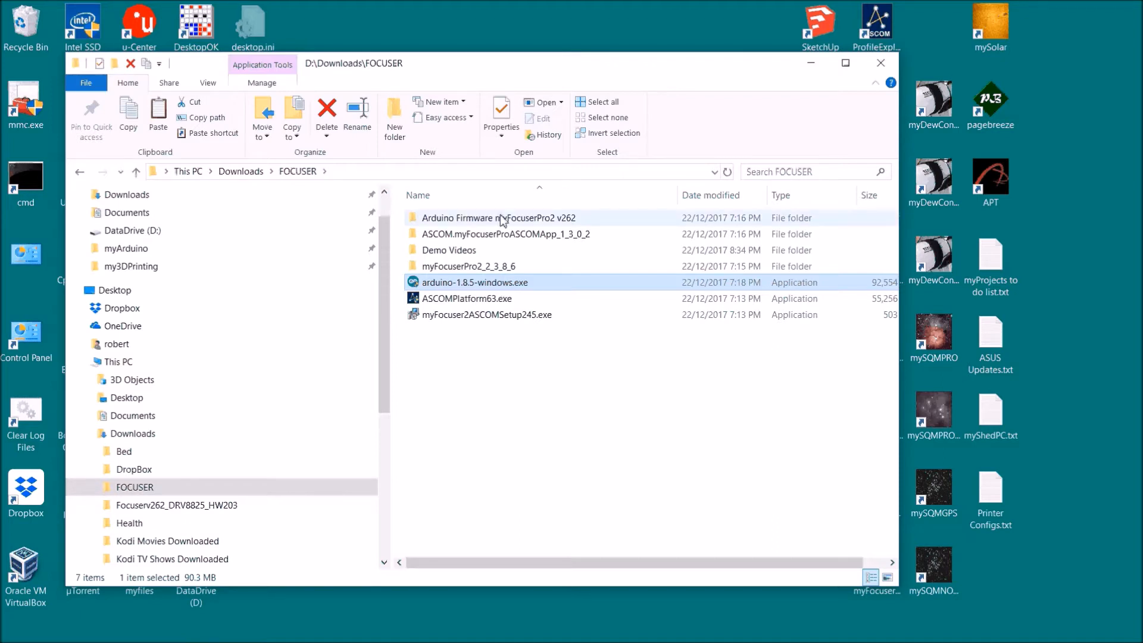
double_click(498, 217)
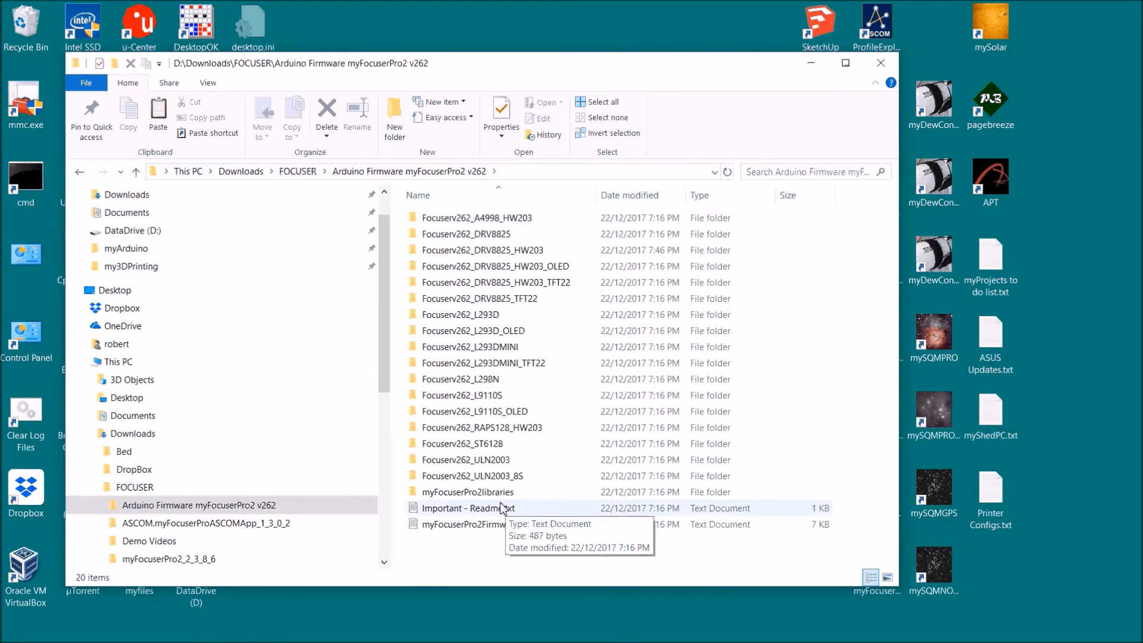
left_click(469, 491)
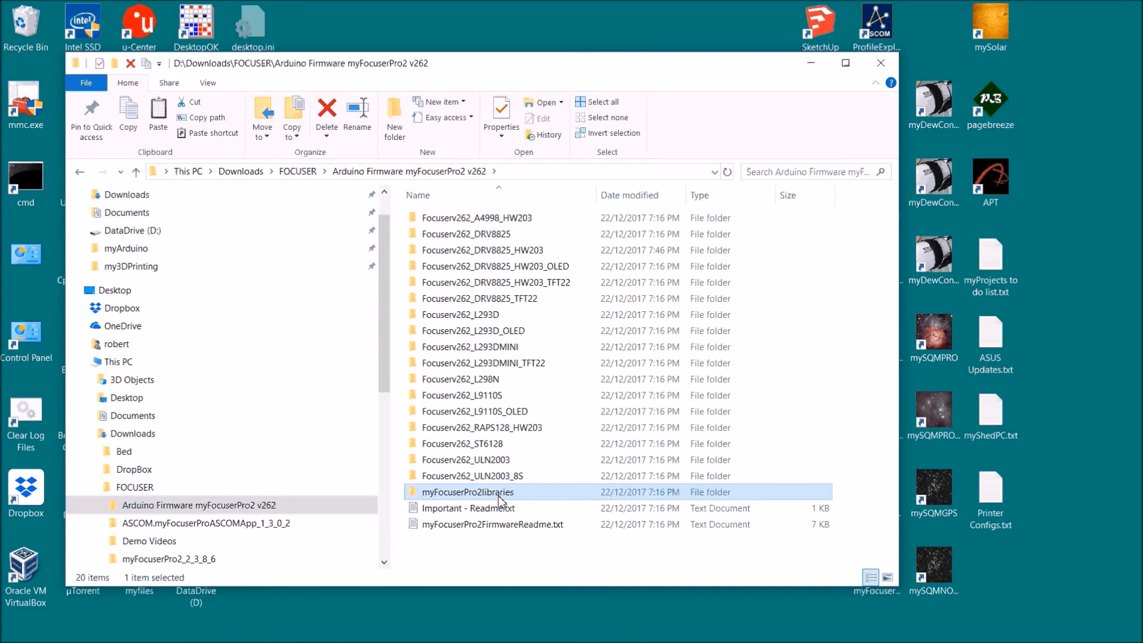
mouse_move(821, 101)
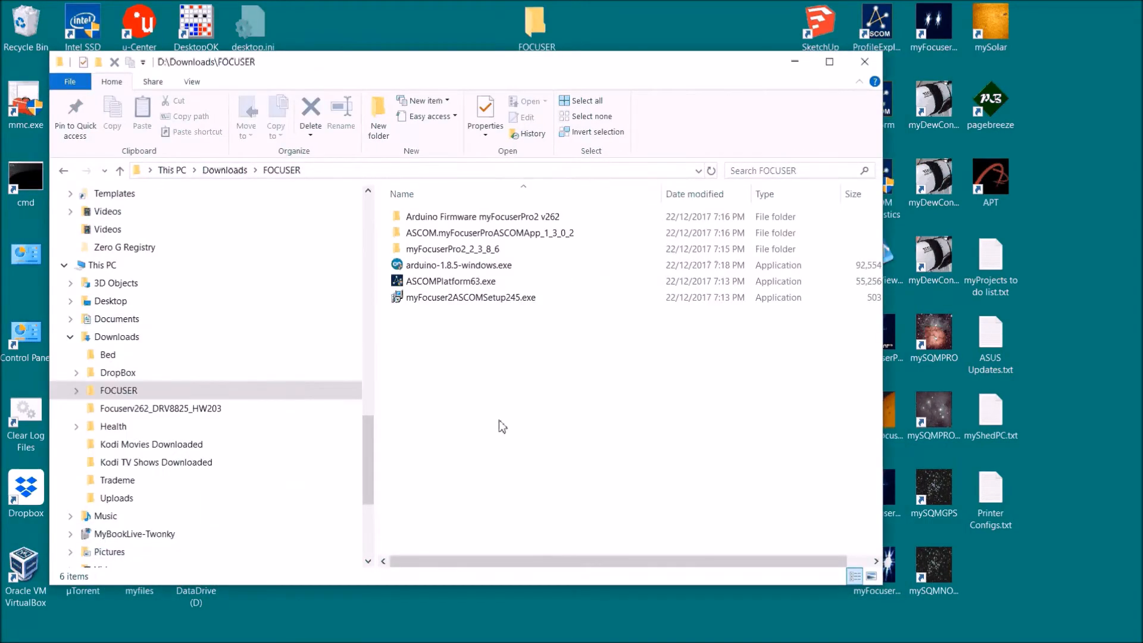
Launch the ASCOMPlatform63.exe installer, then cancel and confirm abandoning the setup
left_click(450, 281)
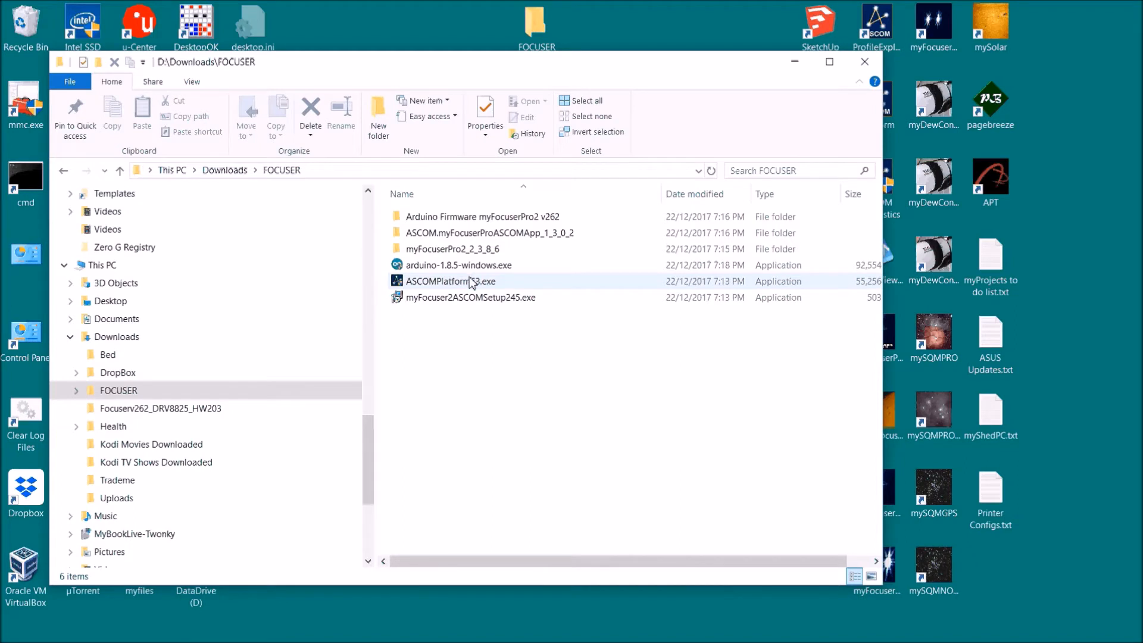
left_click(450, 280)
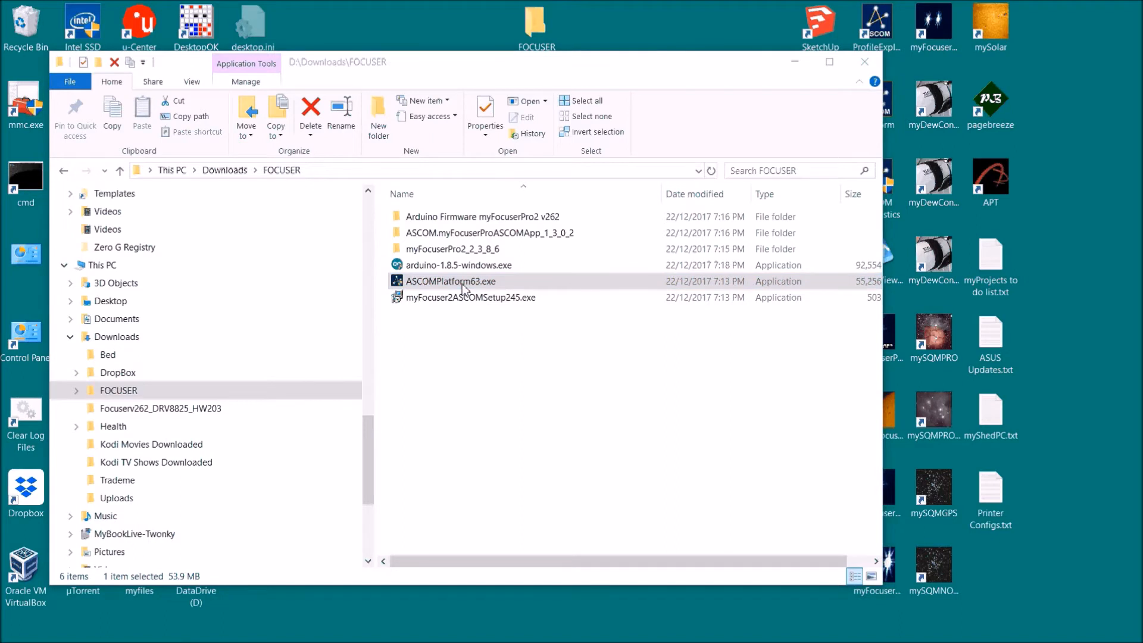
left_click(451, 280)
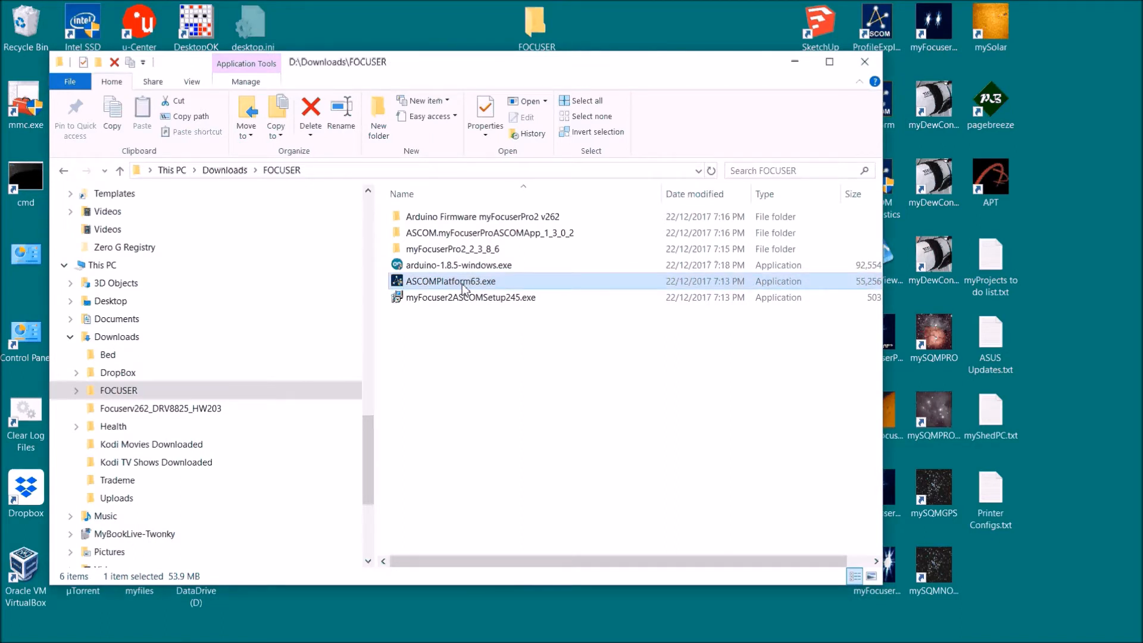
double_click(450, 281)
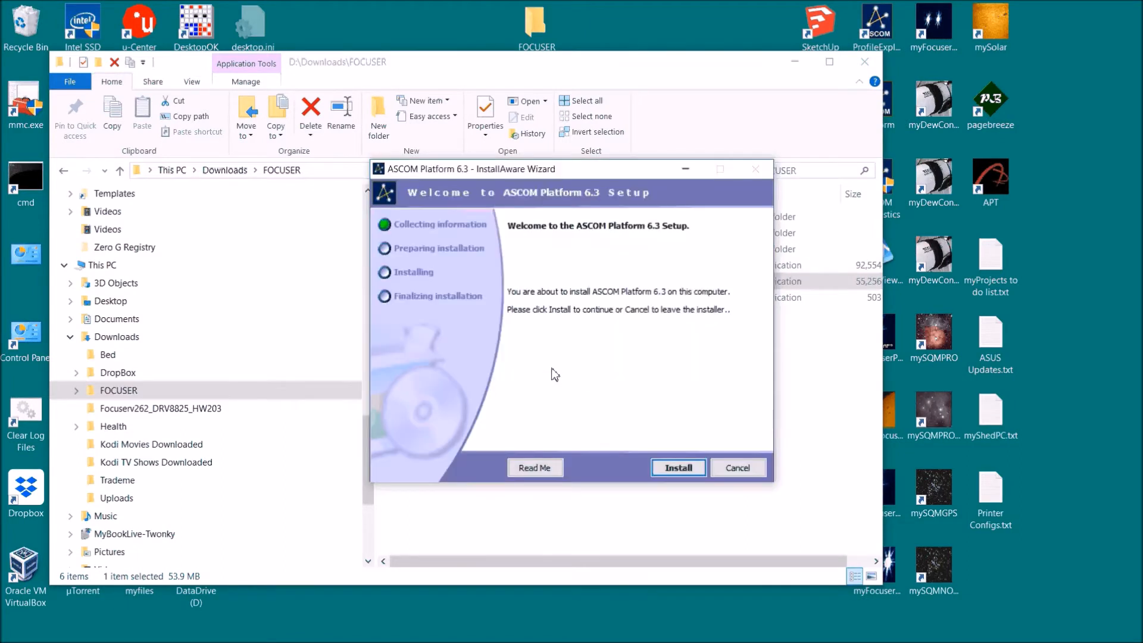
mouse_move(428, 311)
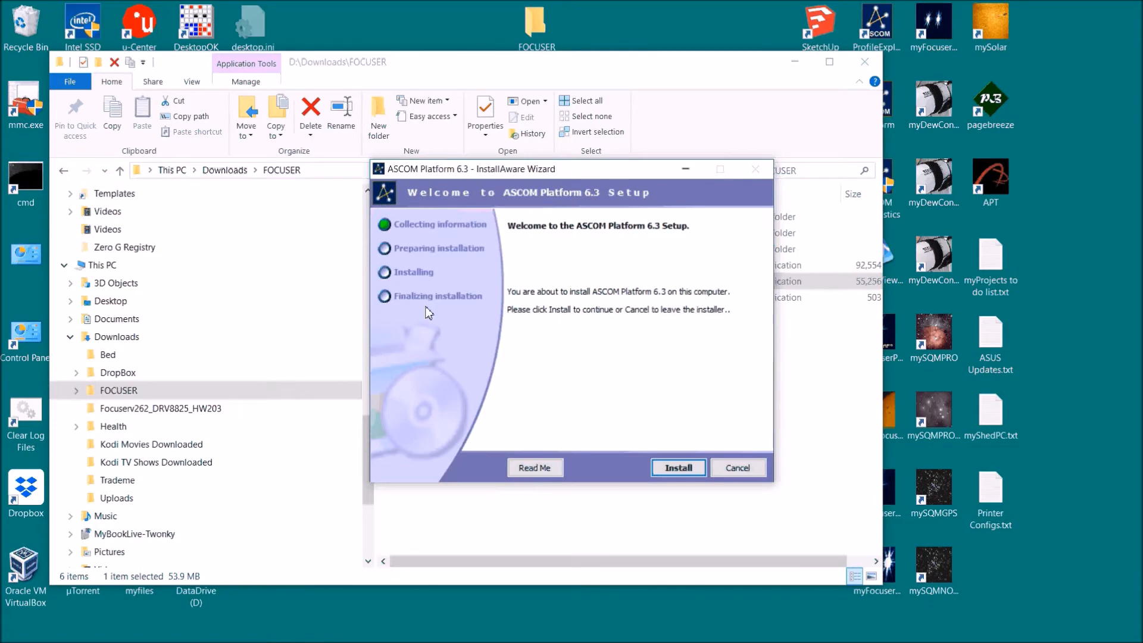
mouse_move(737, 467)
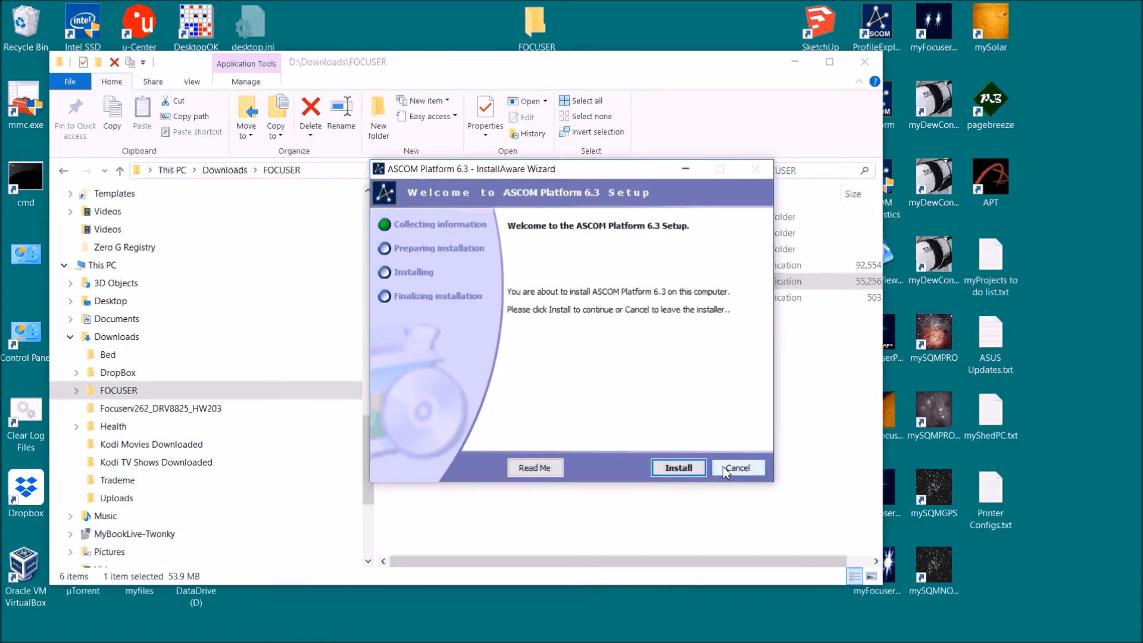
mouse_move(609, 260)
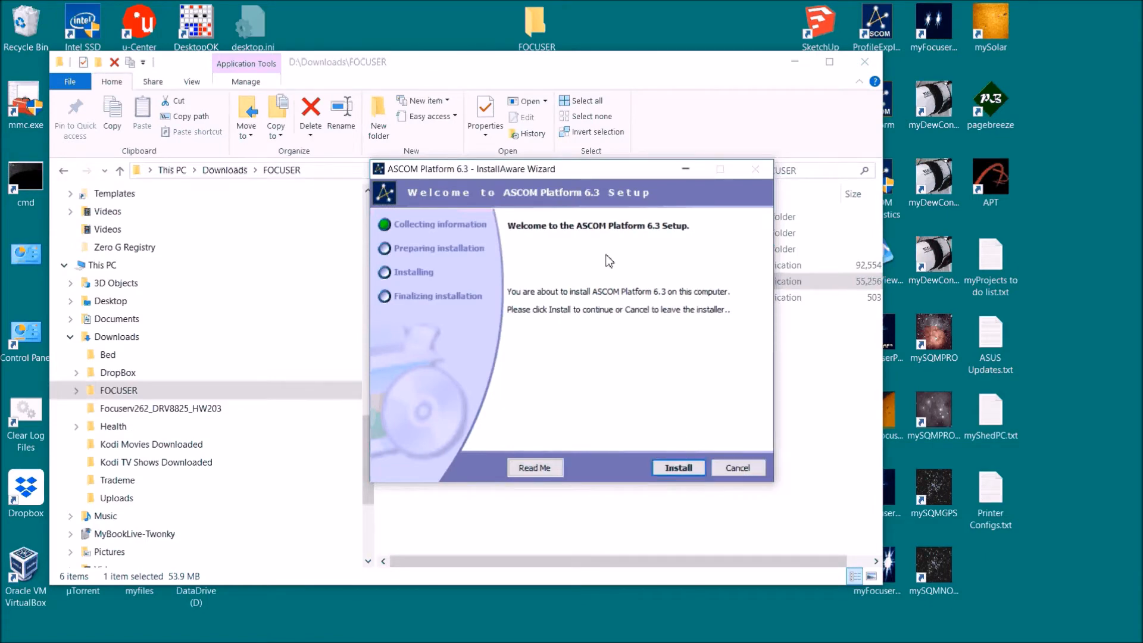
left_click(737, 468)
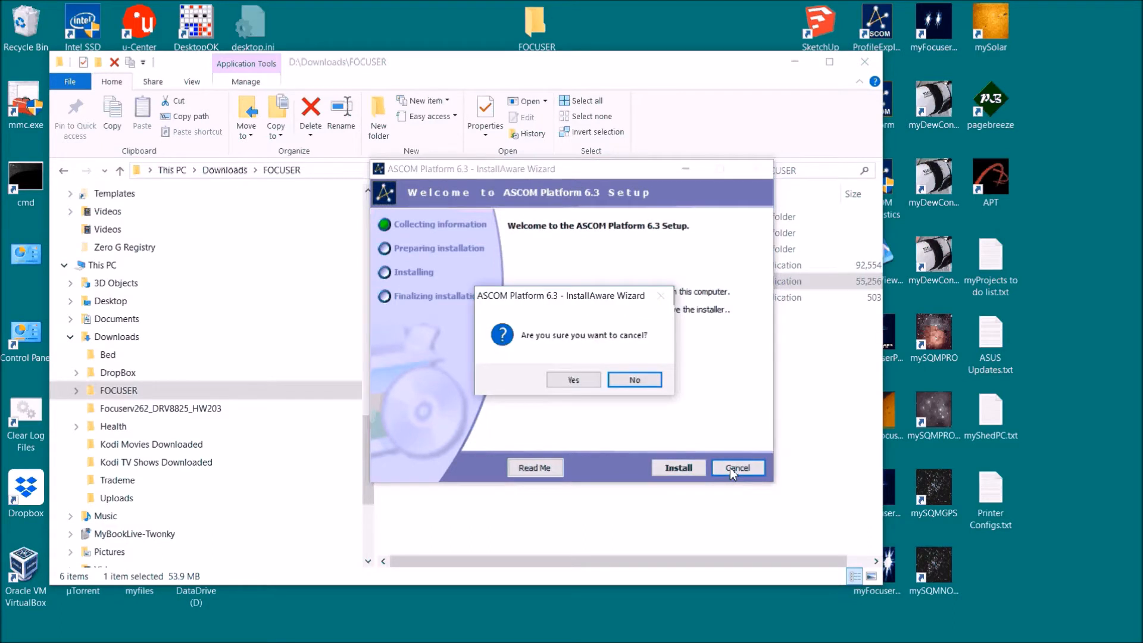
left_click(574, 379)
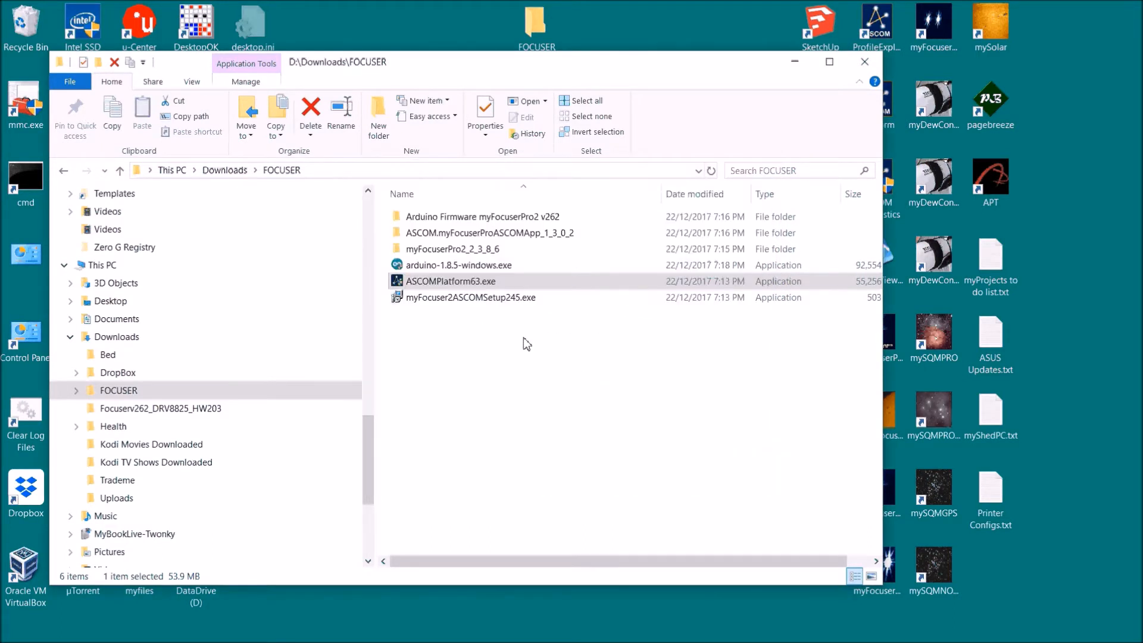
Run arduino-1.8.5-windows.exe and decline uninstalling the existing Arduino 1.6.8
left_click(459, 264)
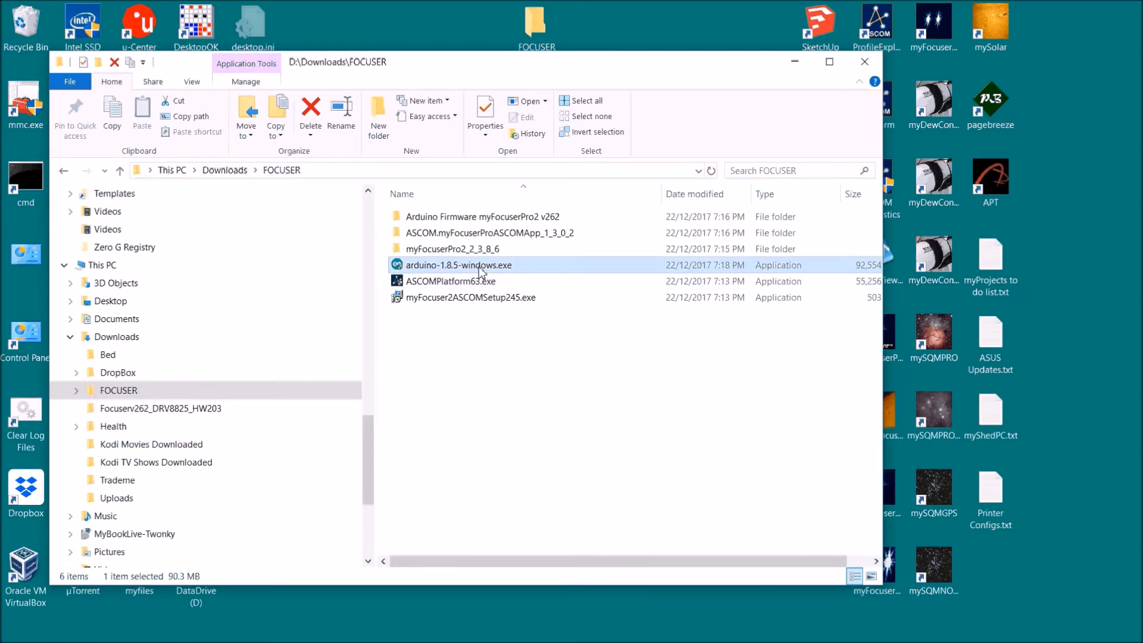
mouse_move(483, 272)
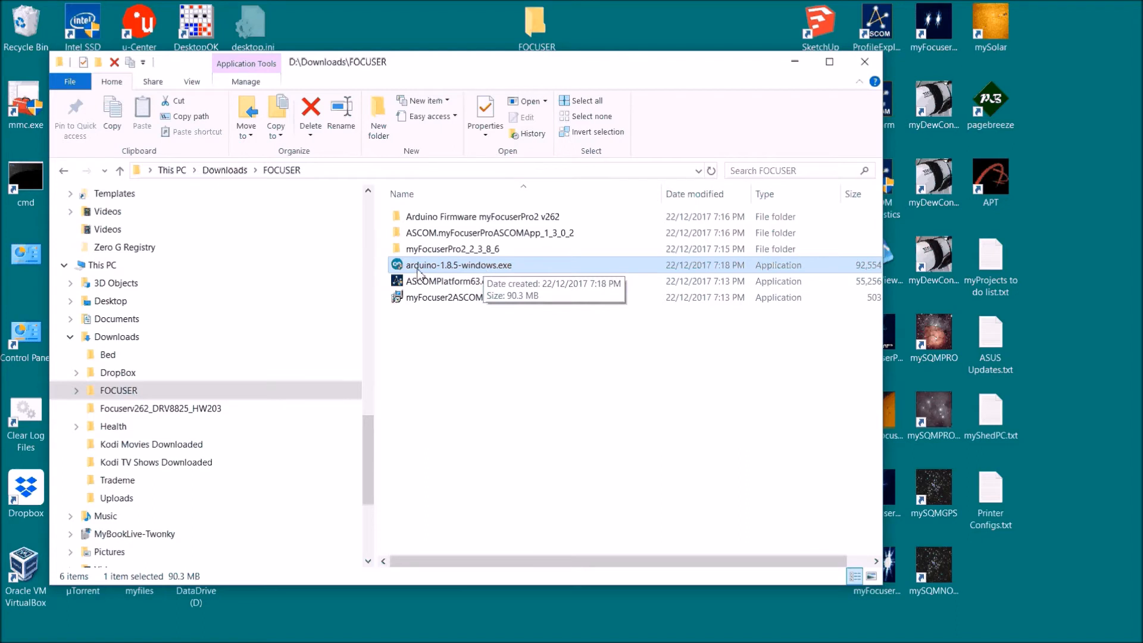
mouse_move(473, 269)
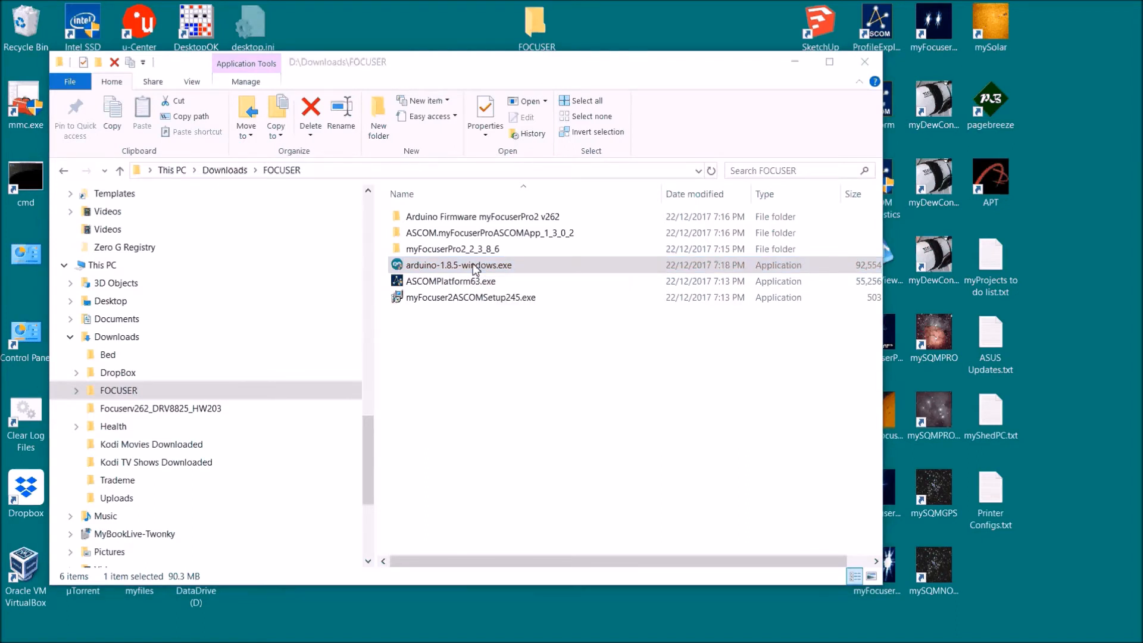
left_click(474, 264)
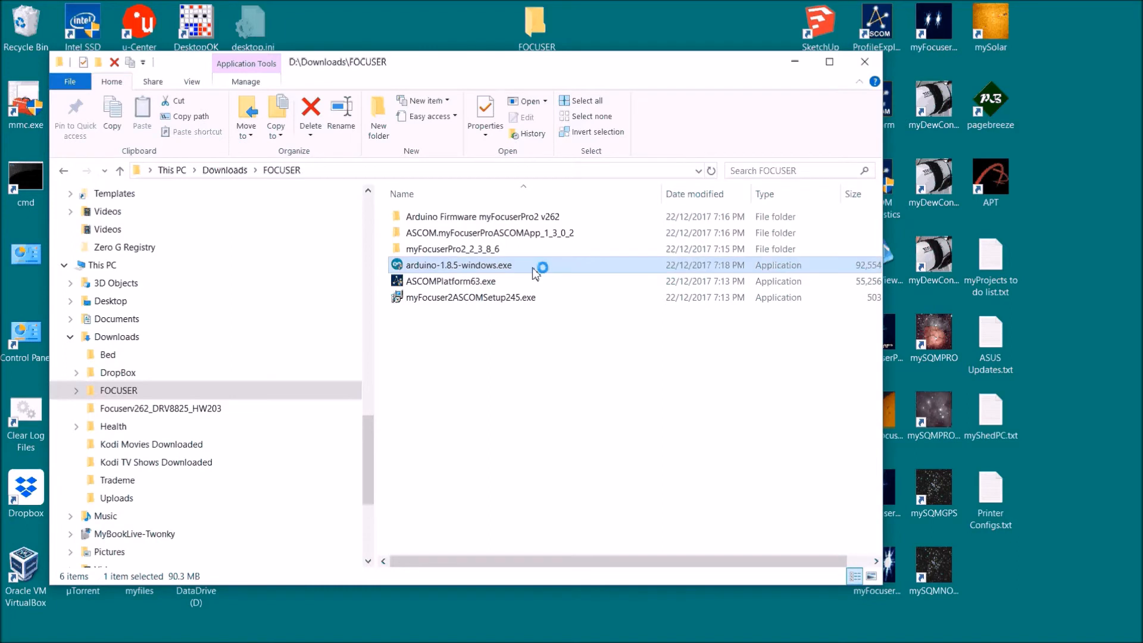
double_click(457, 265)
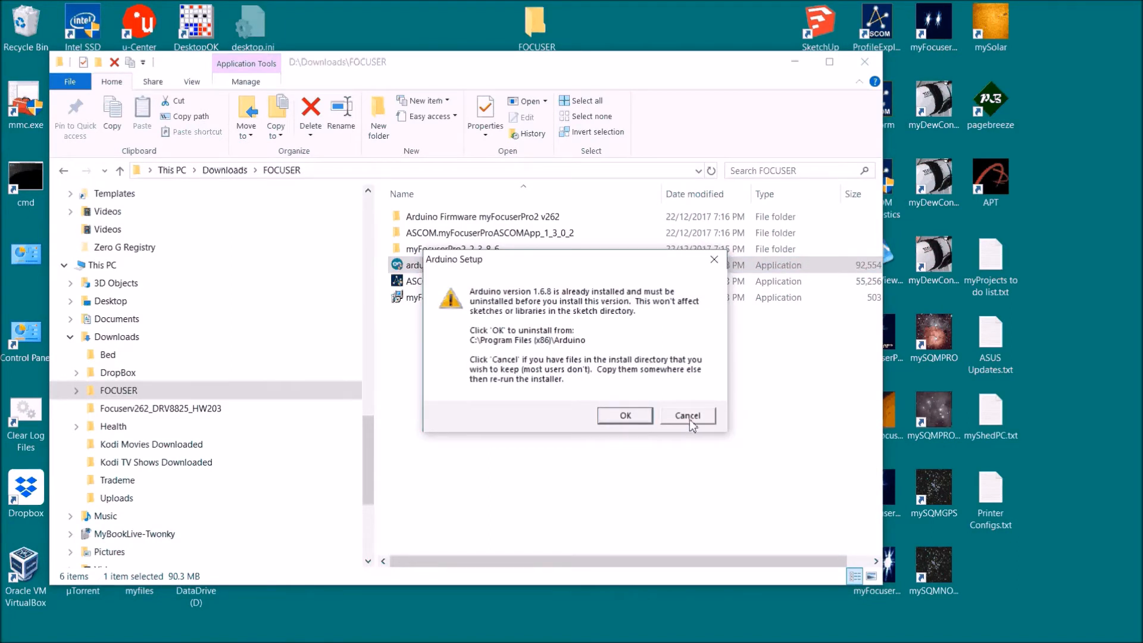
left_click(686, 415)
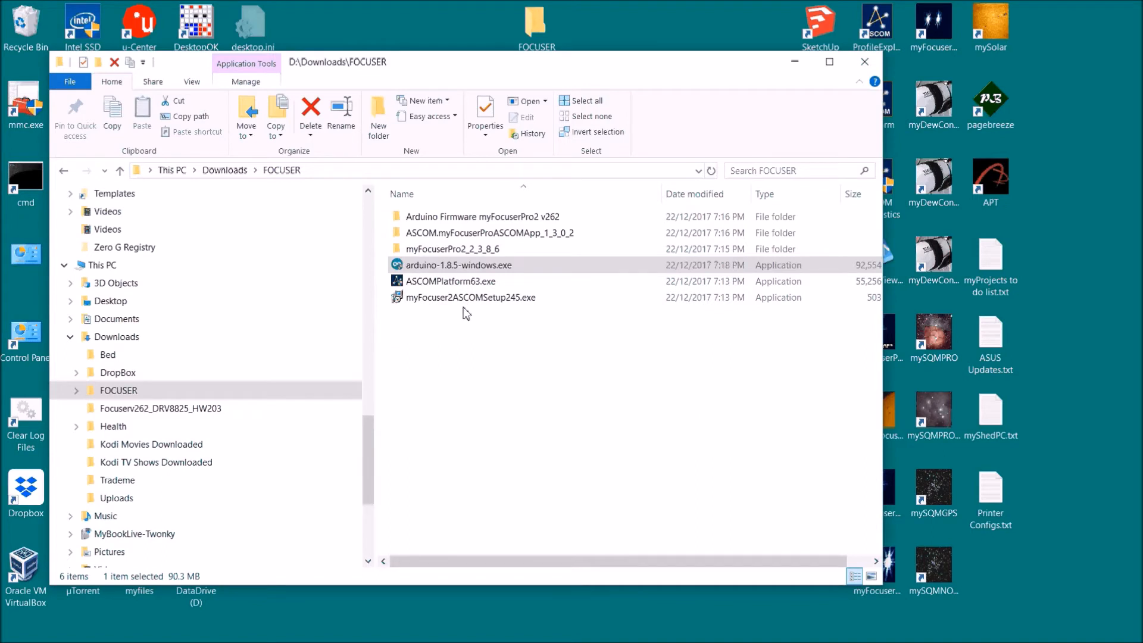
mouse_move(470, 298)
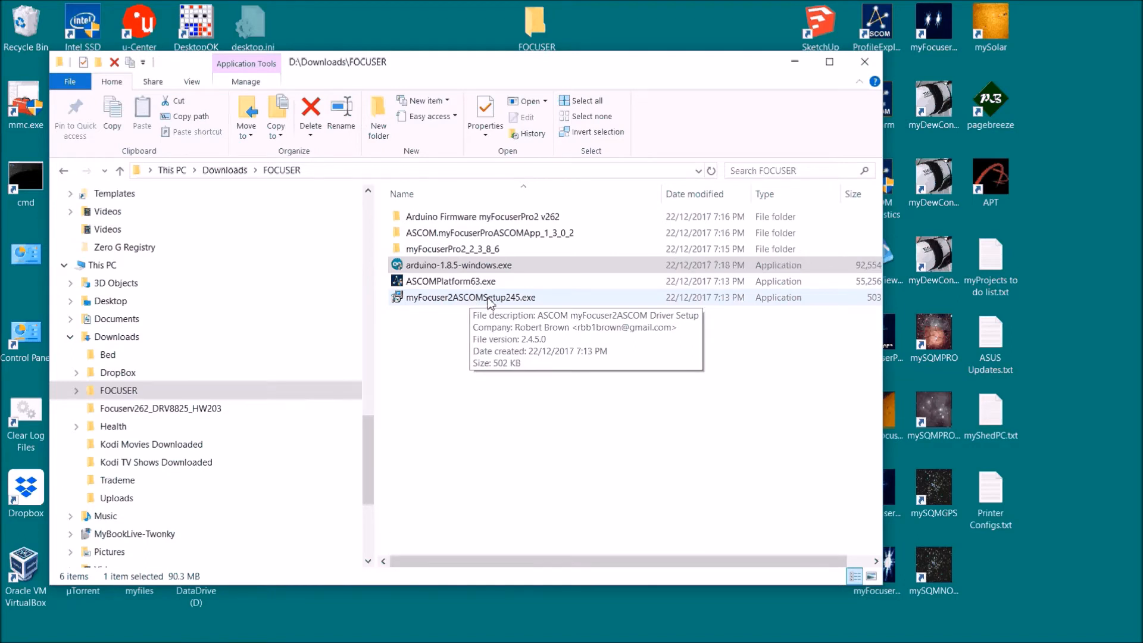
Run myFocuser2ASCOMSetup245.exe anyway past the SmartScreen warning
double_click(470, 296)
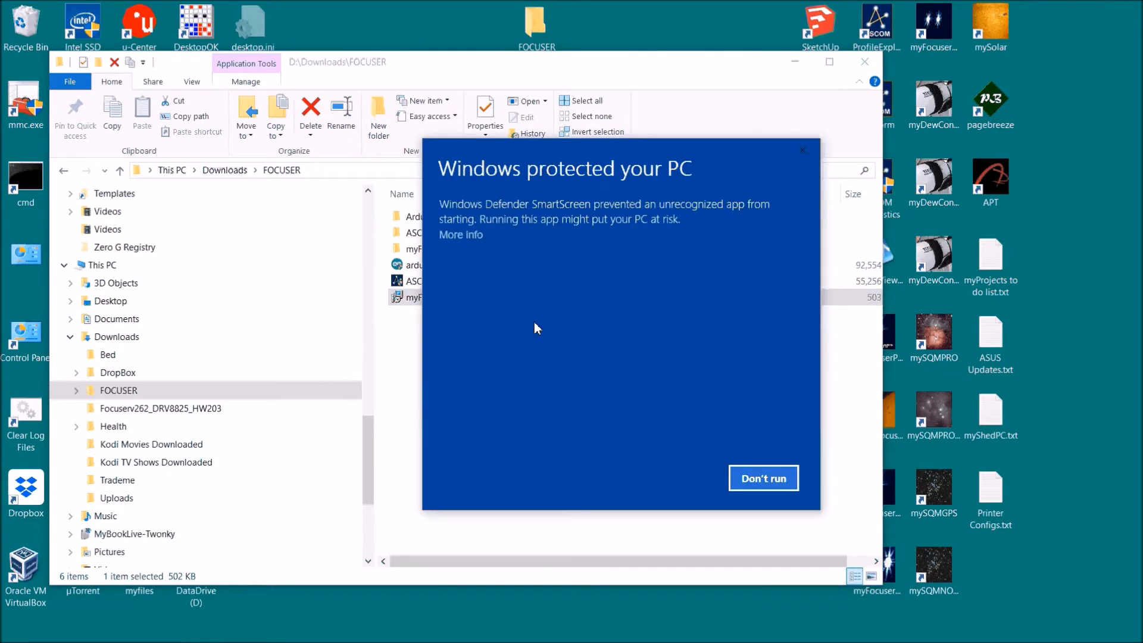
left_click(460, 234)
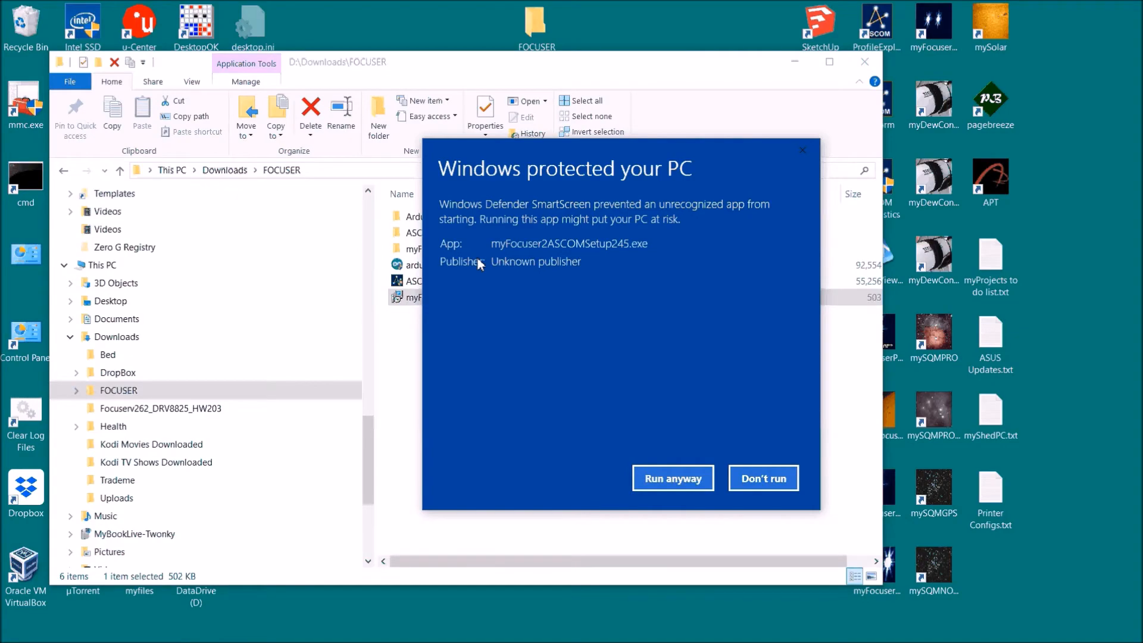
left_click(671, 478)
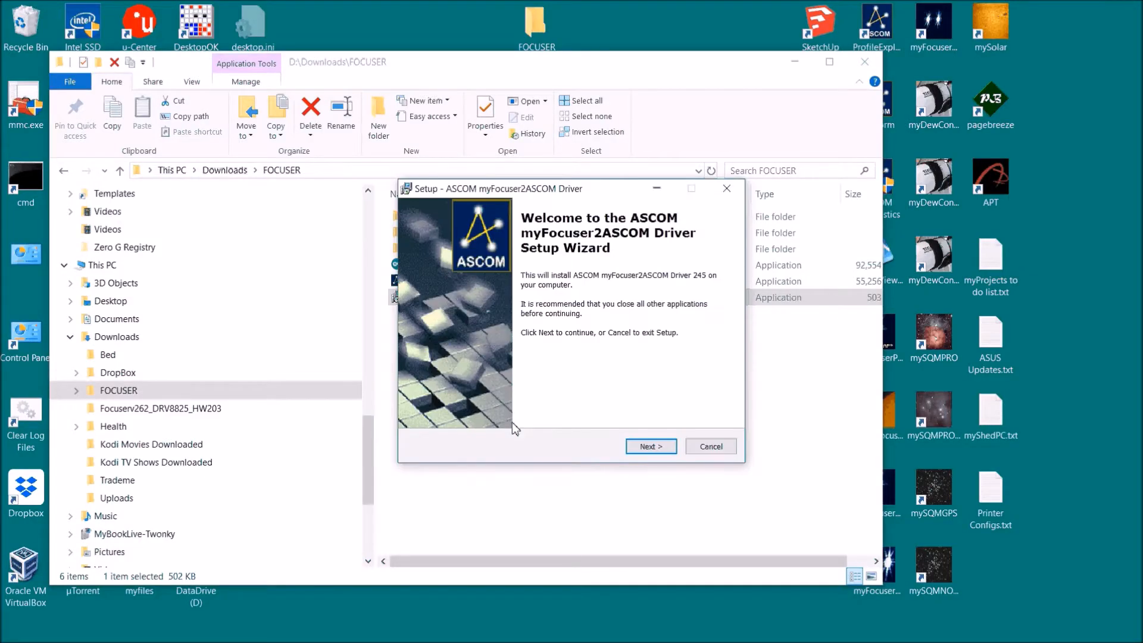
Install myFocuser2ASCOM driver 245, accepting removal of the previous version, and finish
left_click(649, 445)
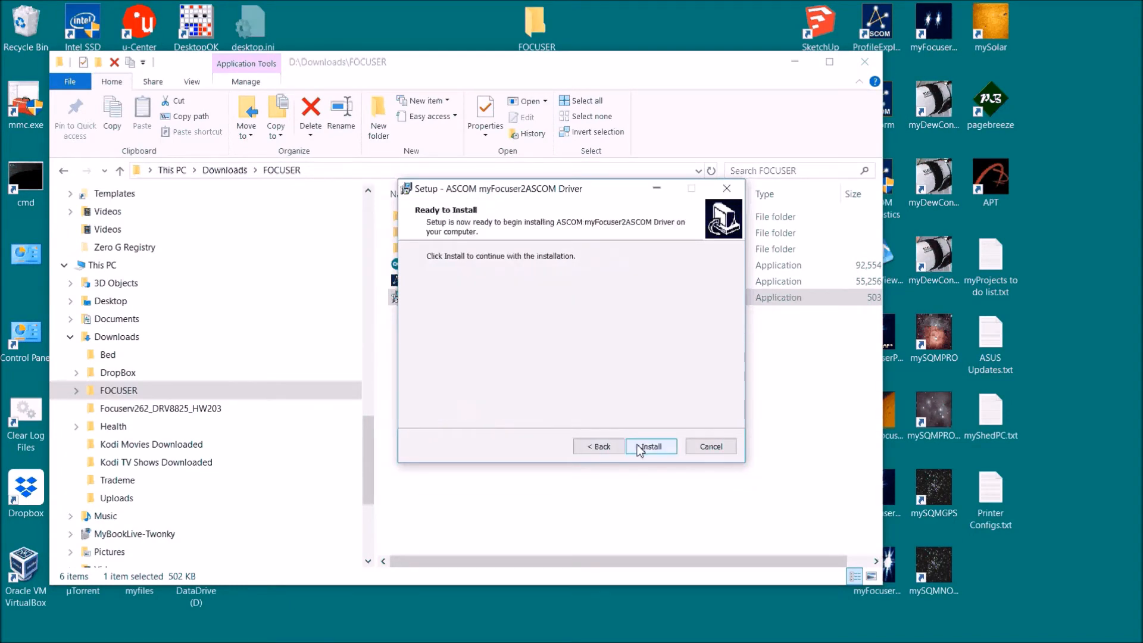
left_click(649, 446)
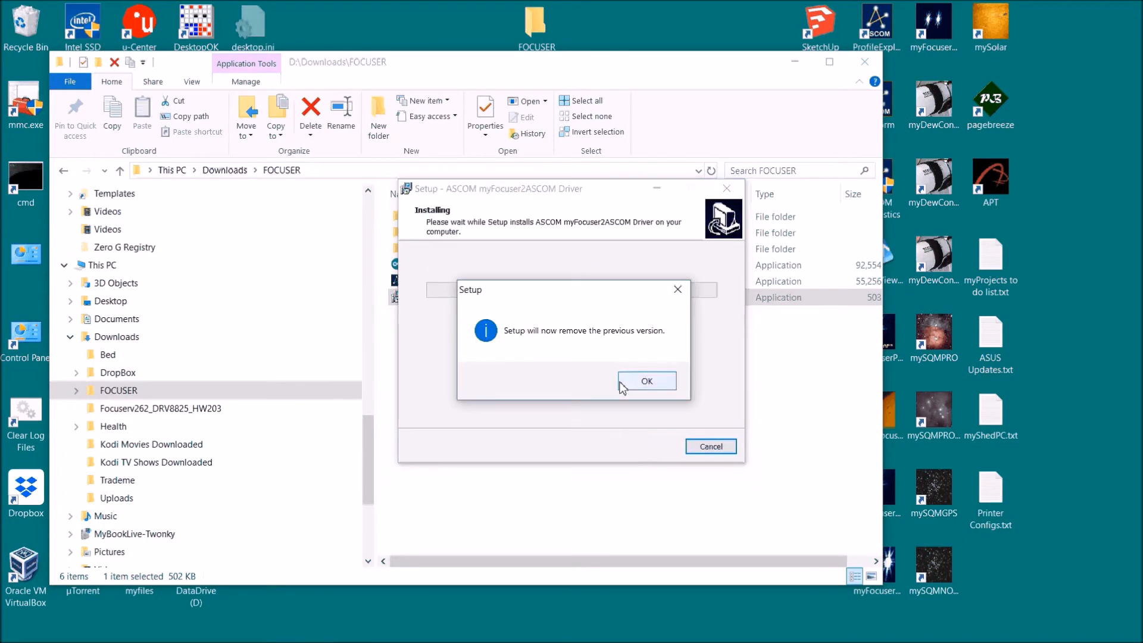
left_click(645, 380)
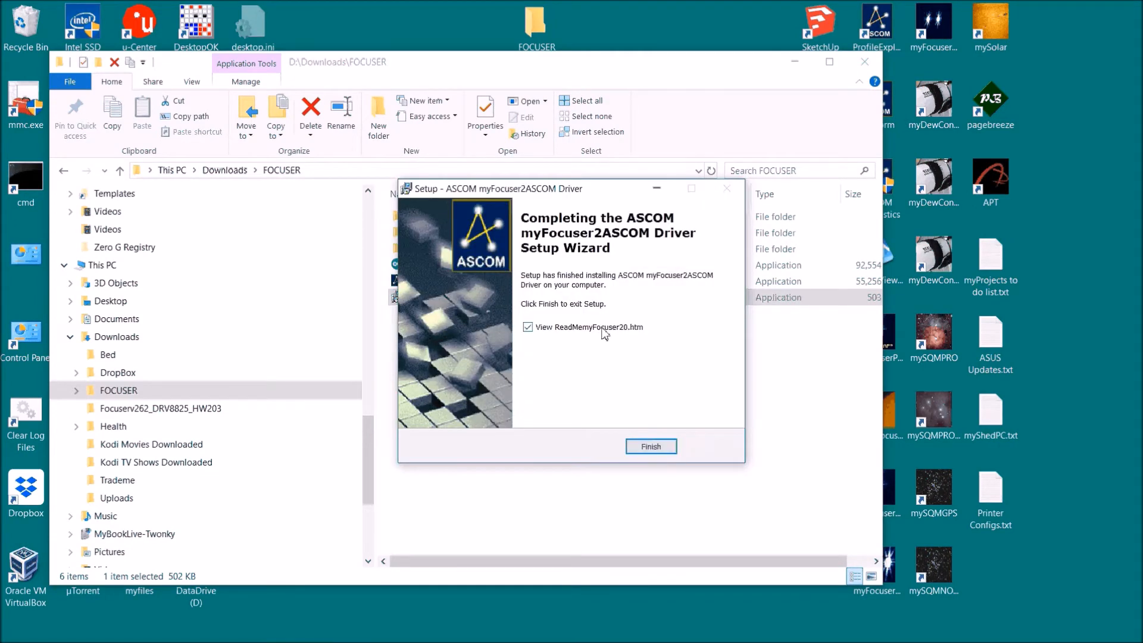
left_click(650, 446)
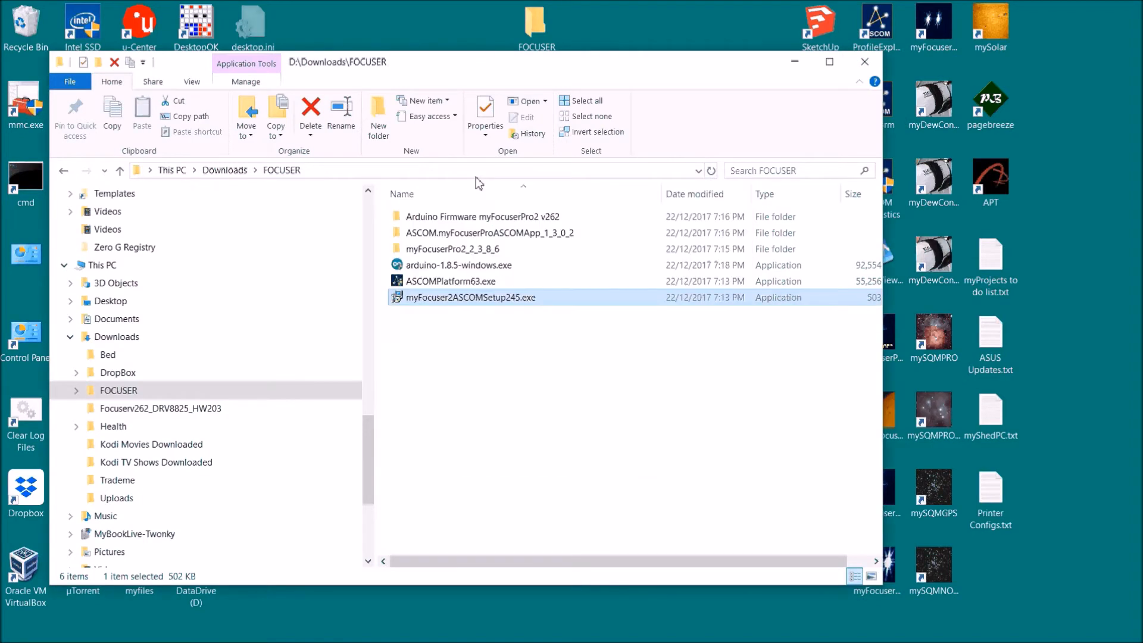
Run setup.exe in myFocuserPro2_2_3_8_6 and dismiss the already-installed message
double_click(452, 249)
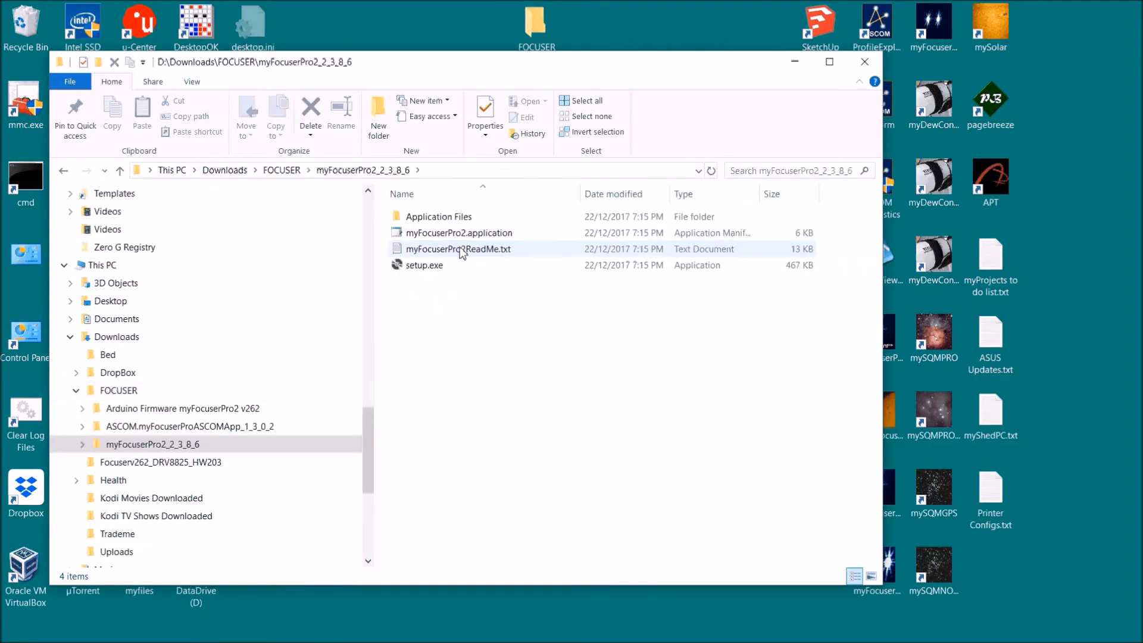
left_click(425, 264)
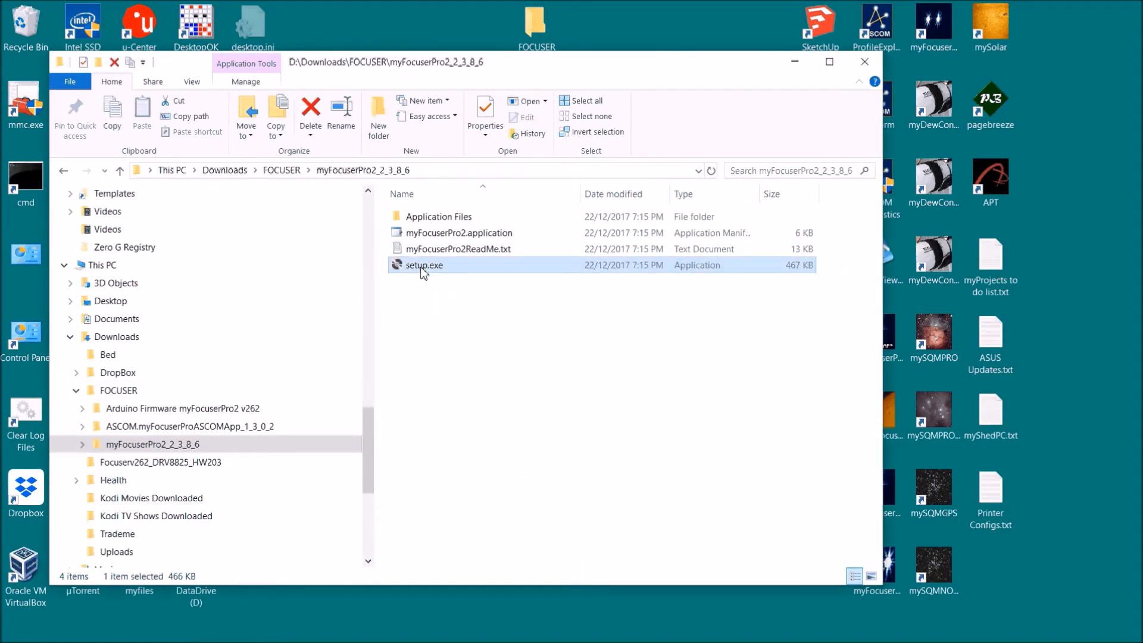
double_click(424, 264)
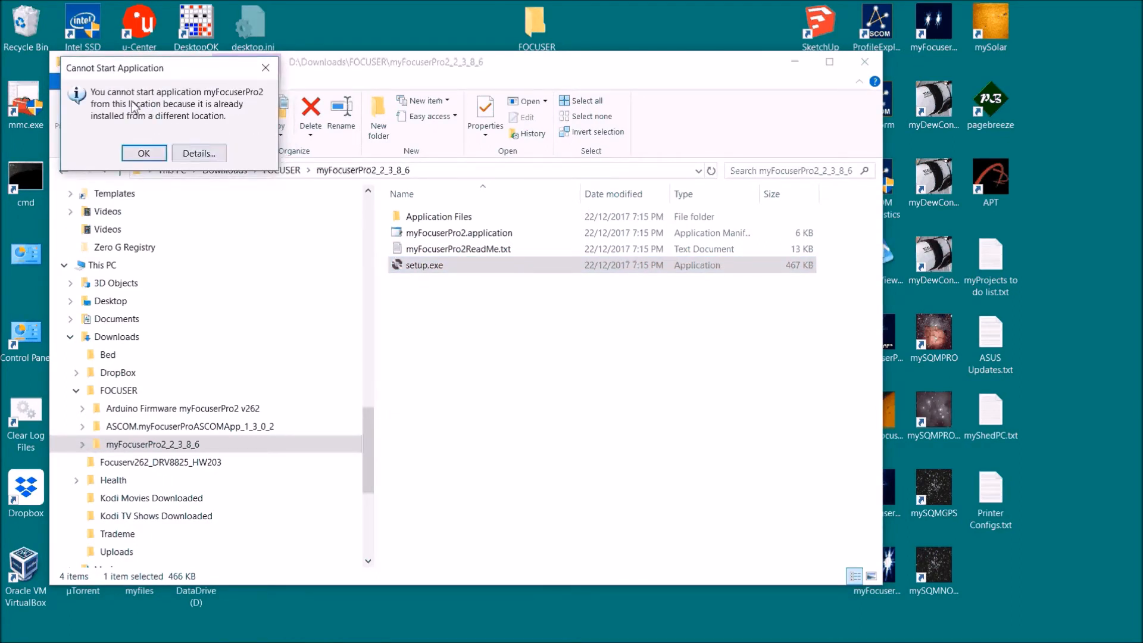
mouse_move(143, 153)
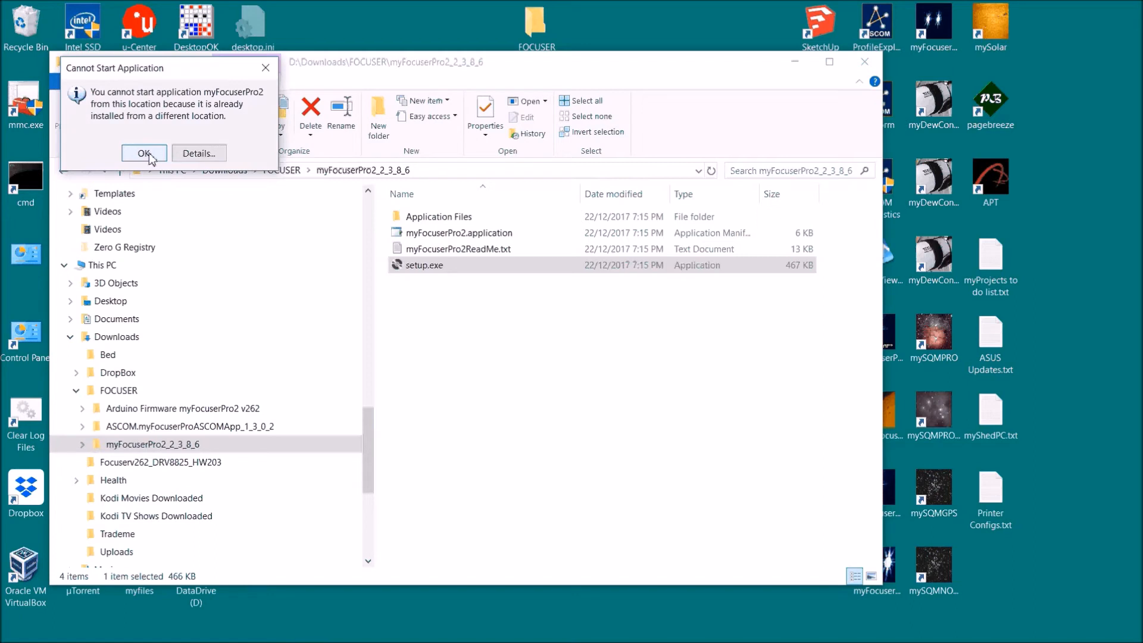
left_click(144, 153)
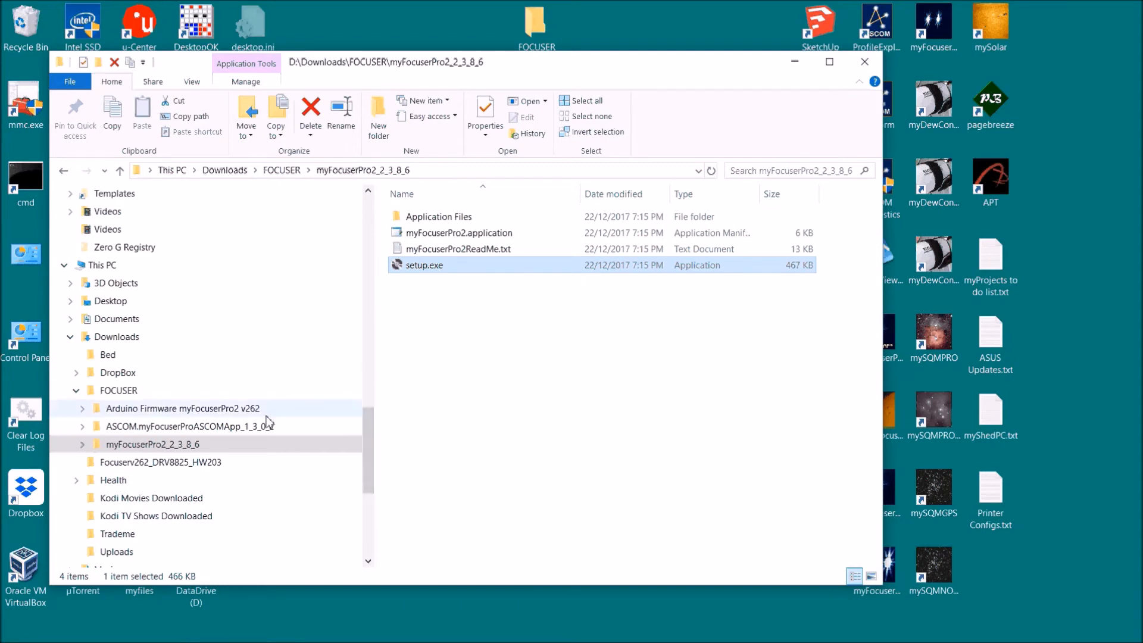
mouse_move(241, 441)
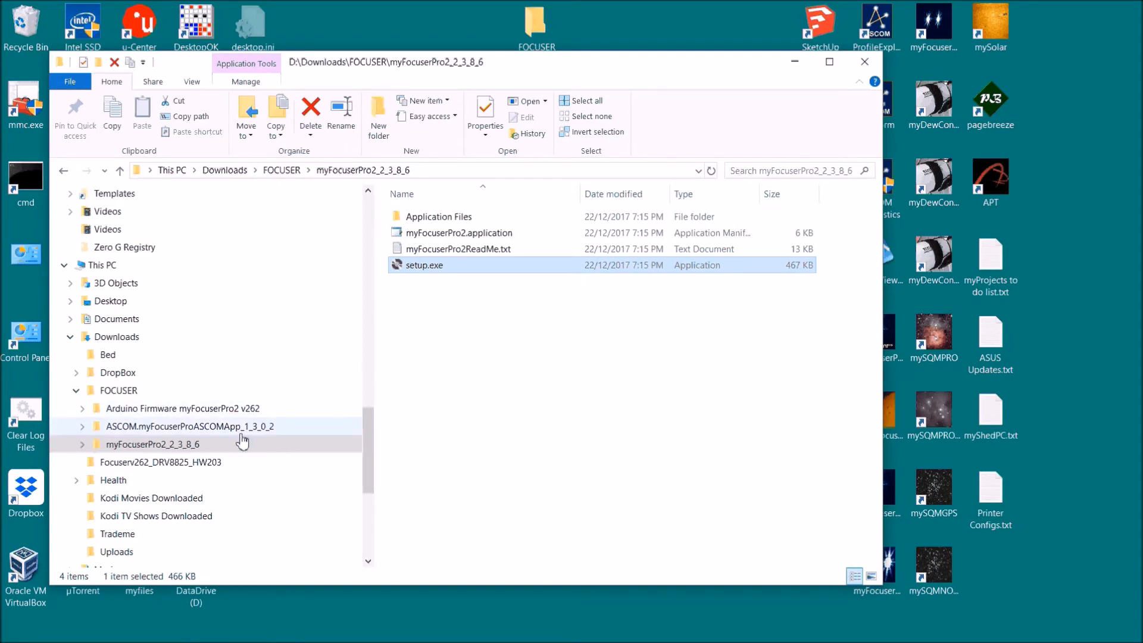
mouse_move(439, 269)
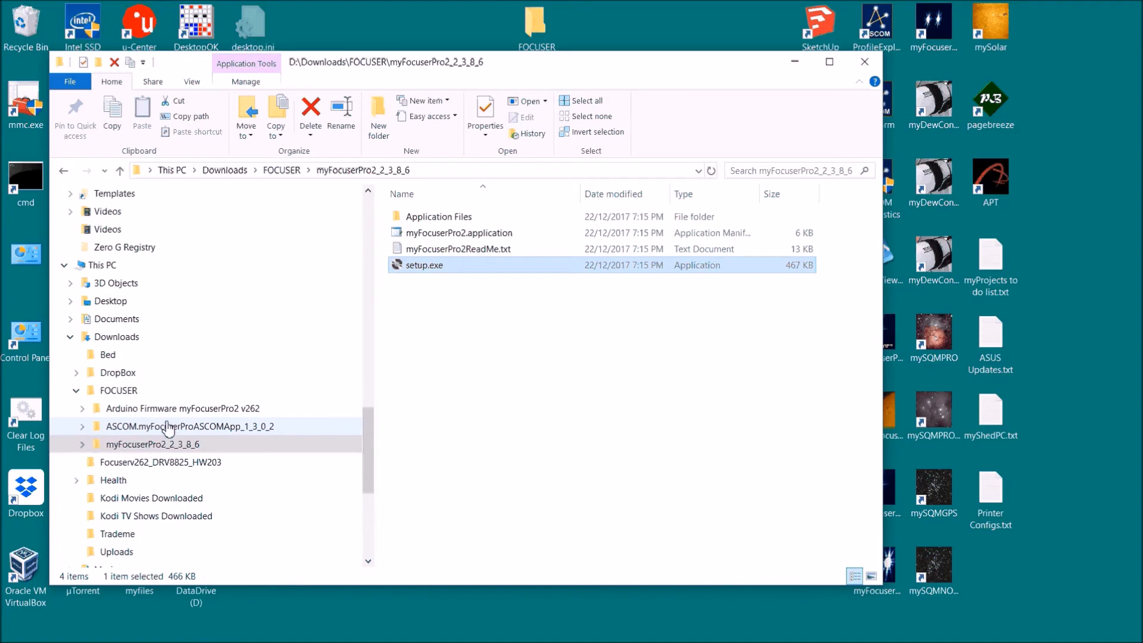
Run the ASCOM.myFocuserProASCOMApp setup and dismiss its already-installed message
left_click(189, 425)
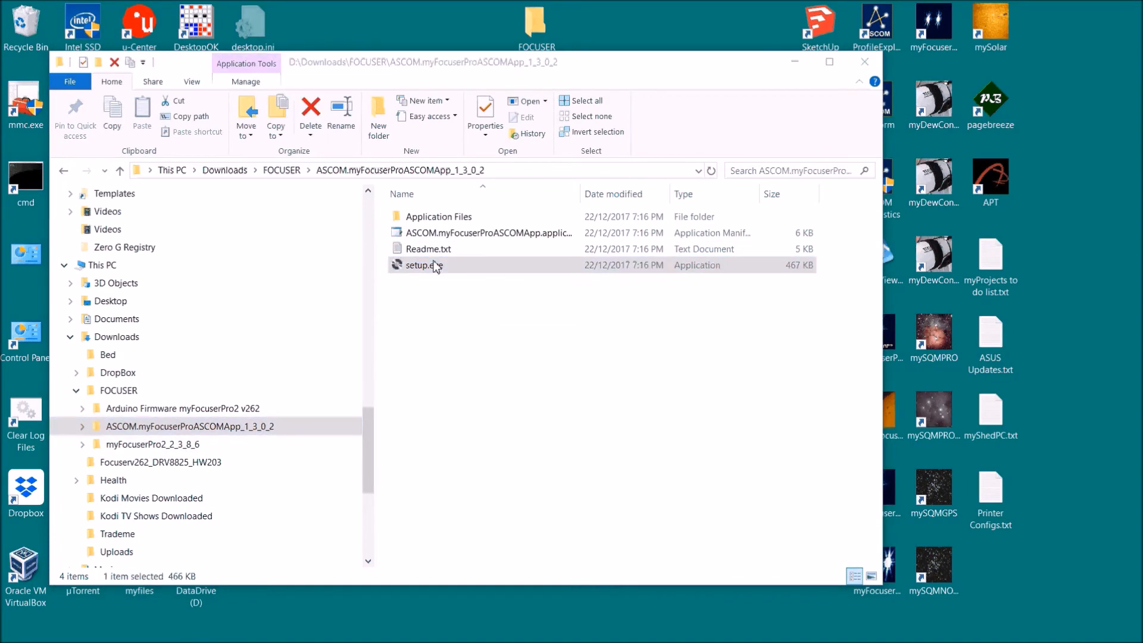
double_click(421, 265)
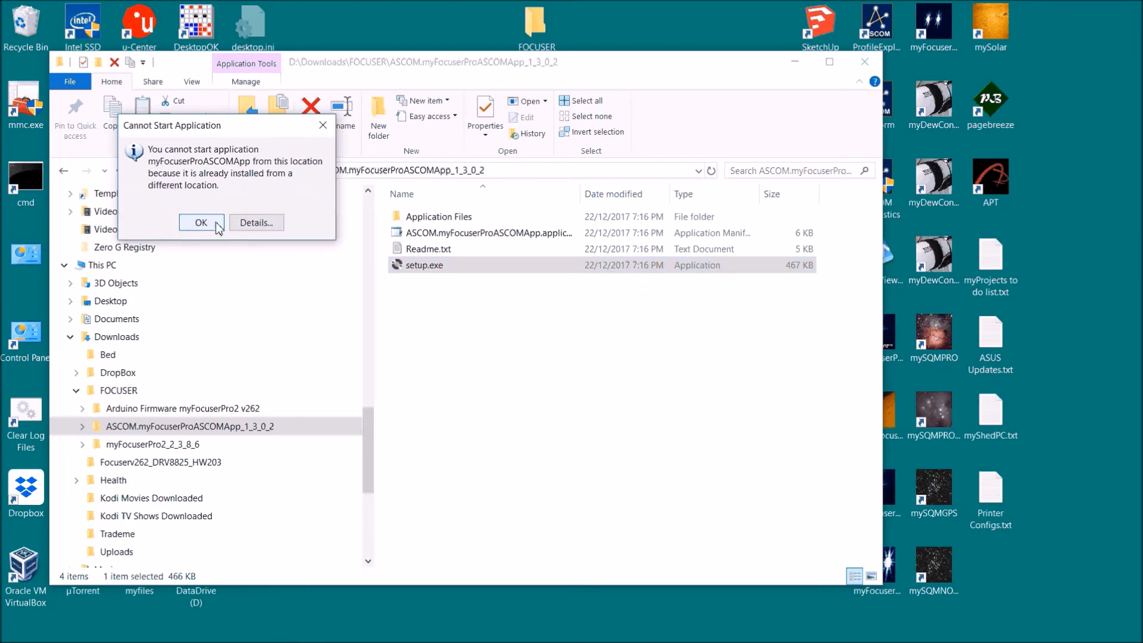
left_click(201, 223)
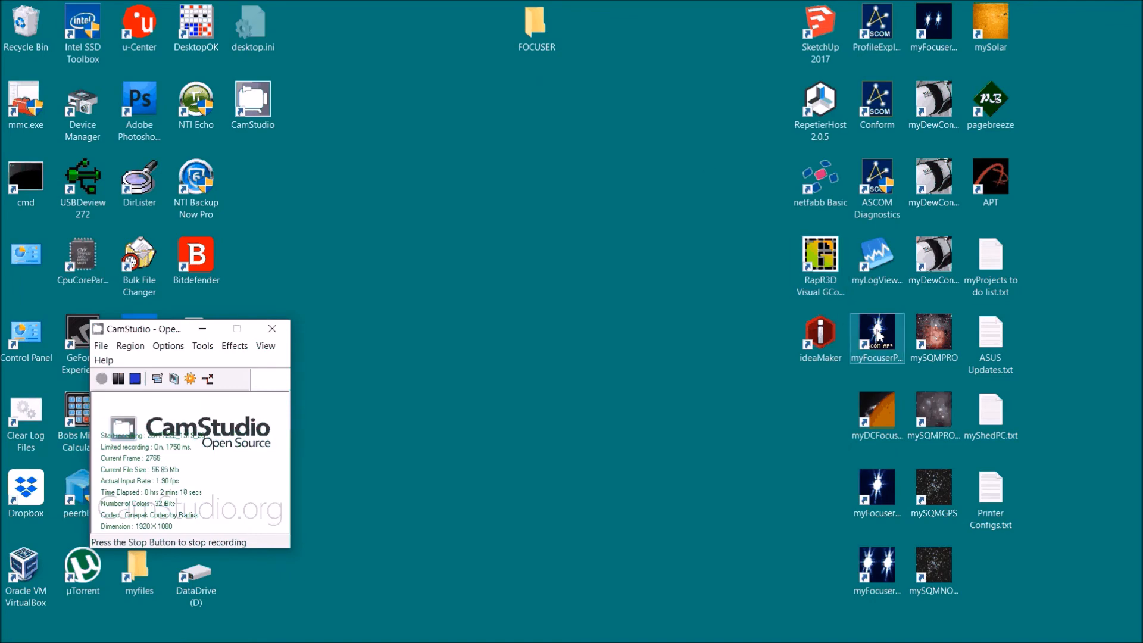
Launch myFocuserProASCOMApp, choose myFocuserPro2ASCOM, and review its properties and ExtraSettings
double_click(876, 338)
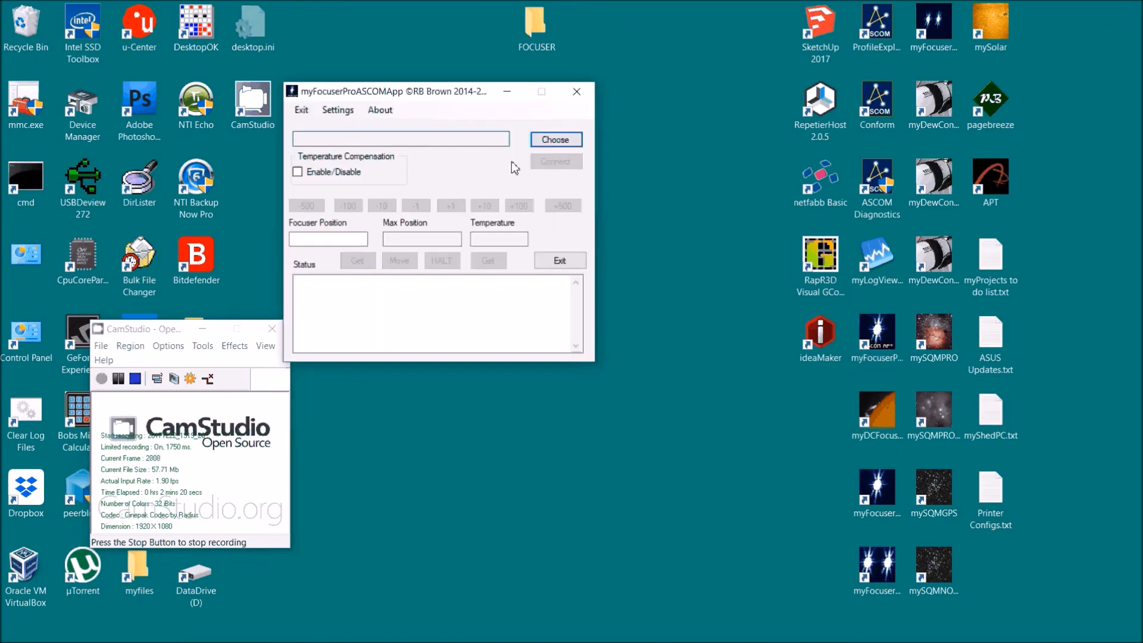
left_click(555, 139)
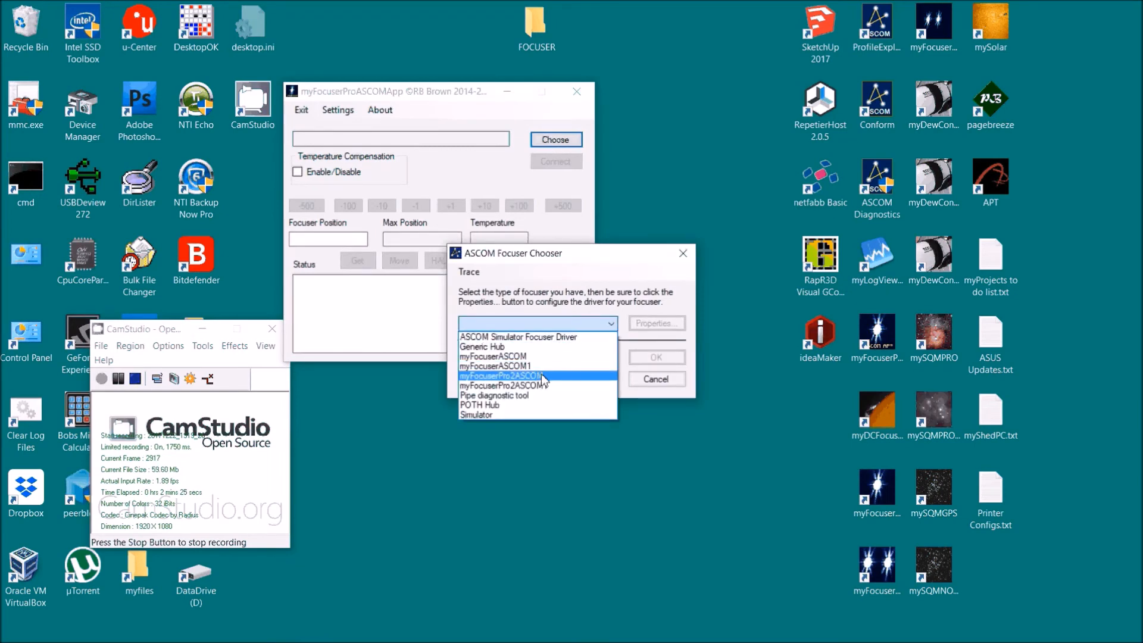
left_click(499, 374)
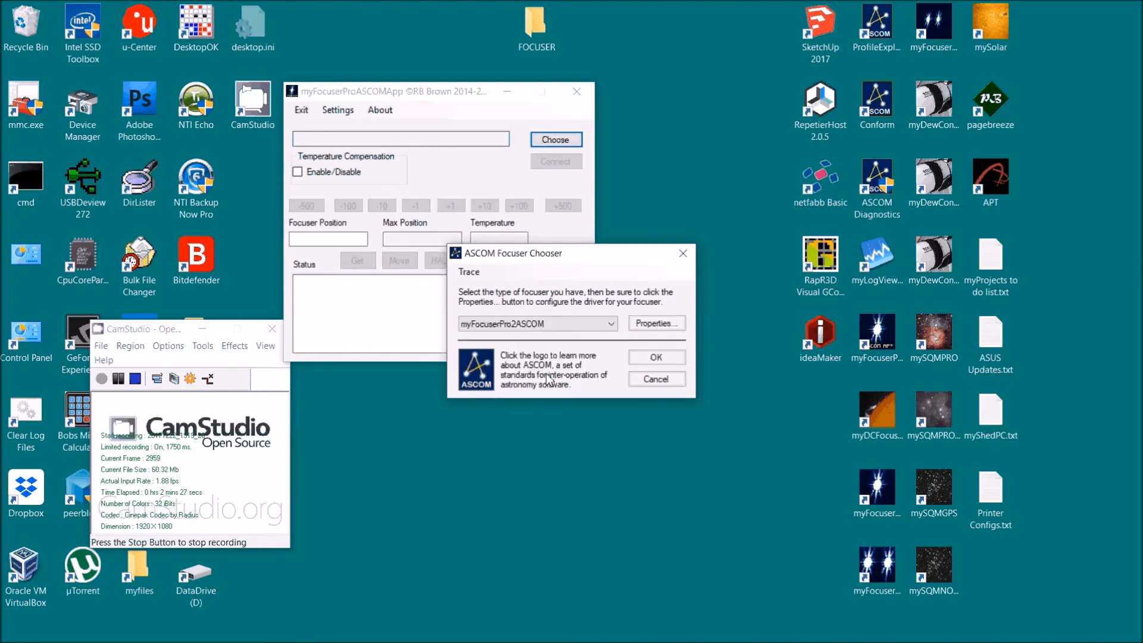
left_click(536, 324)
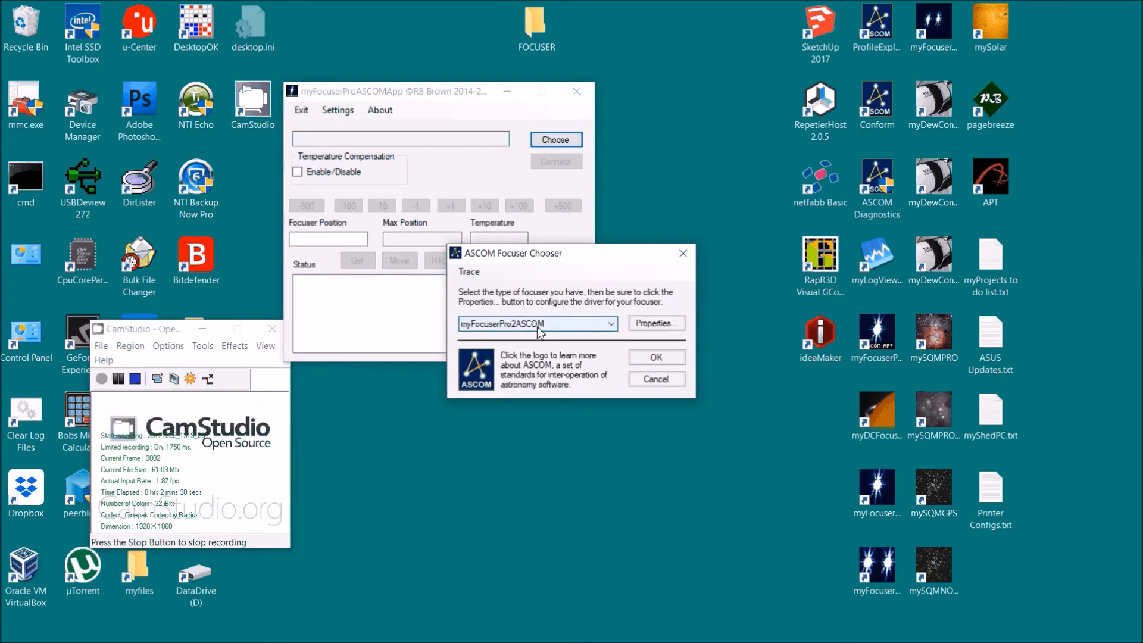
left_click(654, 323)
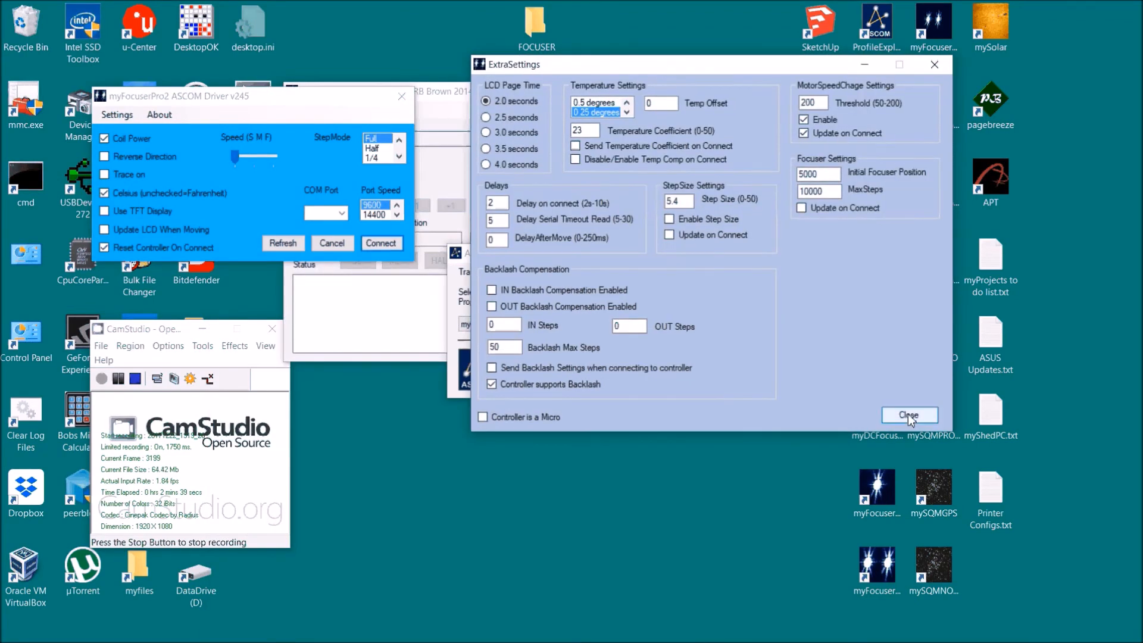
left_click(909, 415)
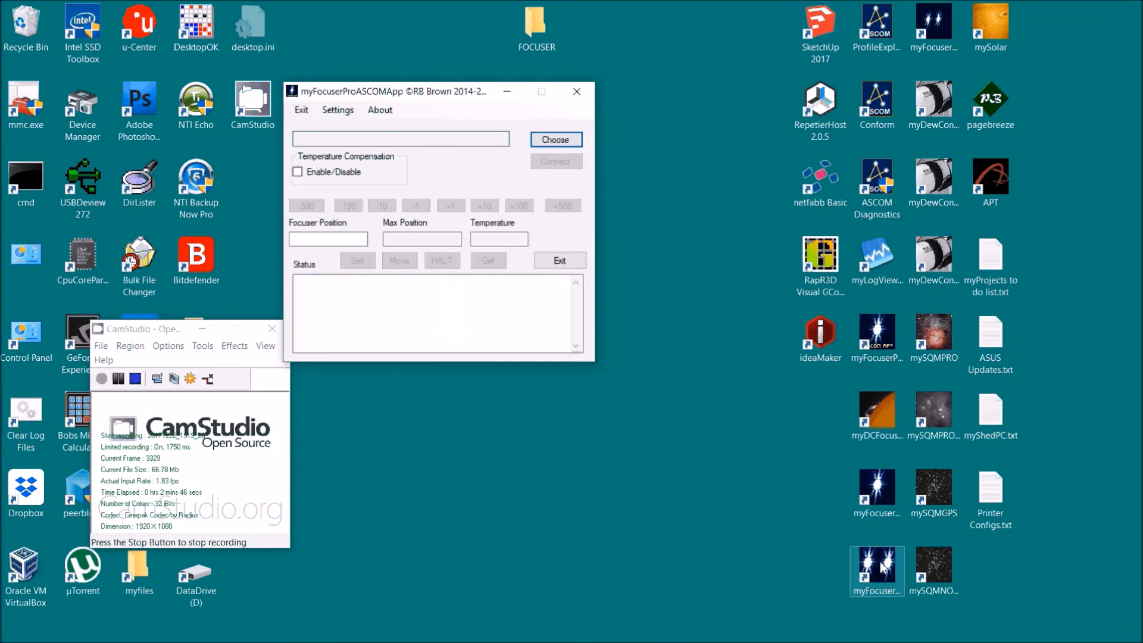
Launch myFocuserPro2 from the desktop, browse its Settings menu, then exit
double_click(877, 570)
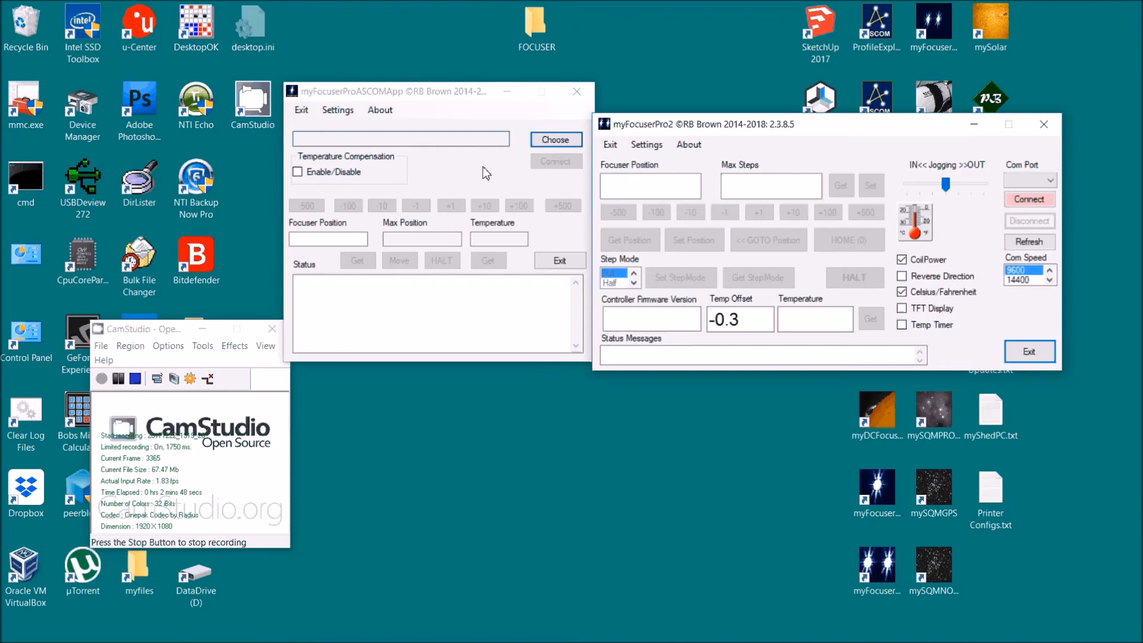
left_click(646, 144)
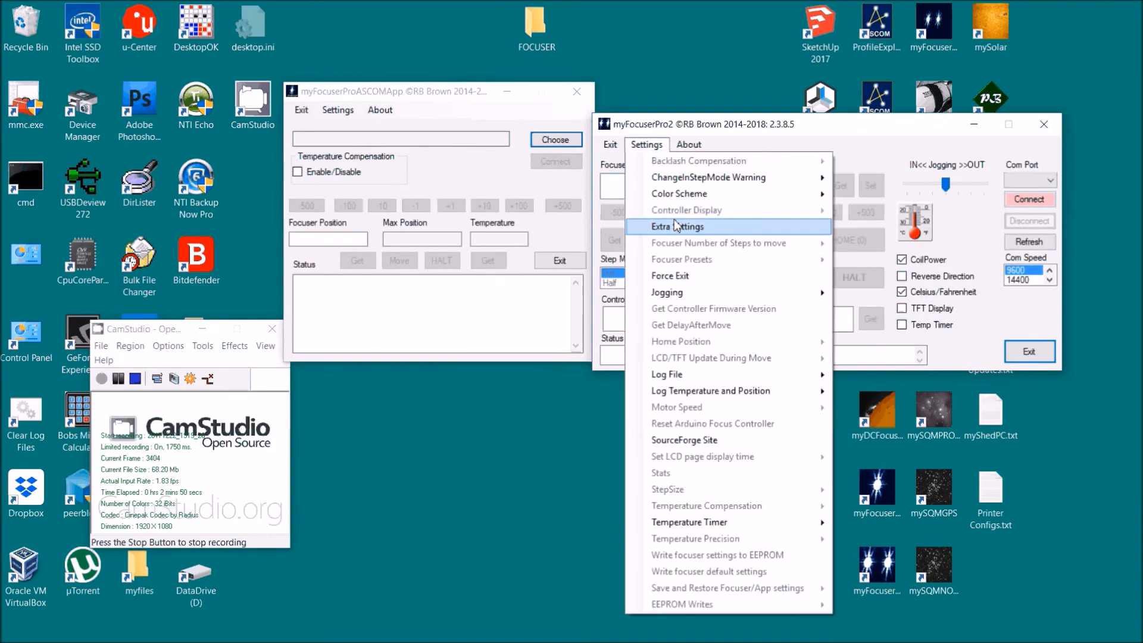
left_click(682, 227)
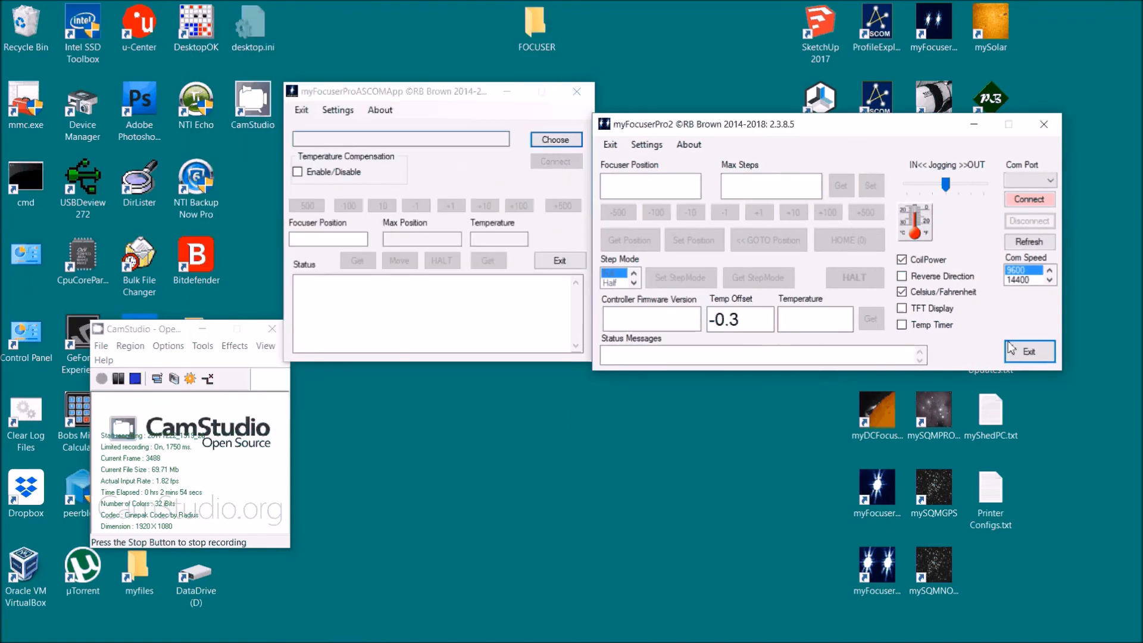
left_click(1028, 351)
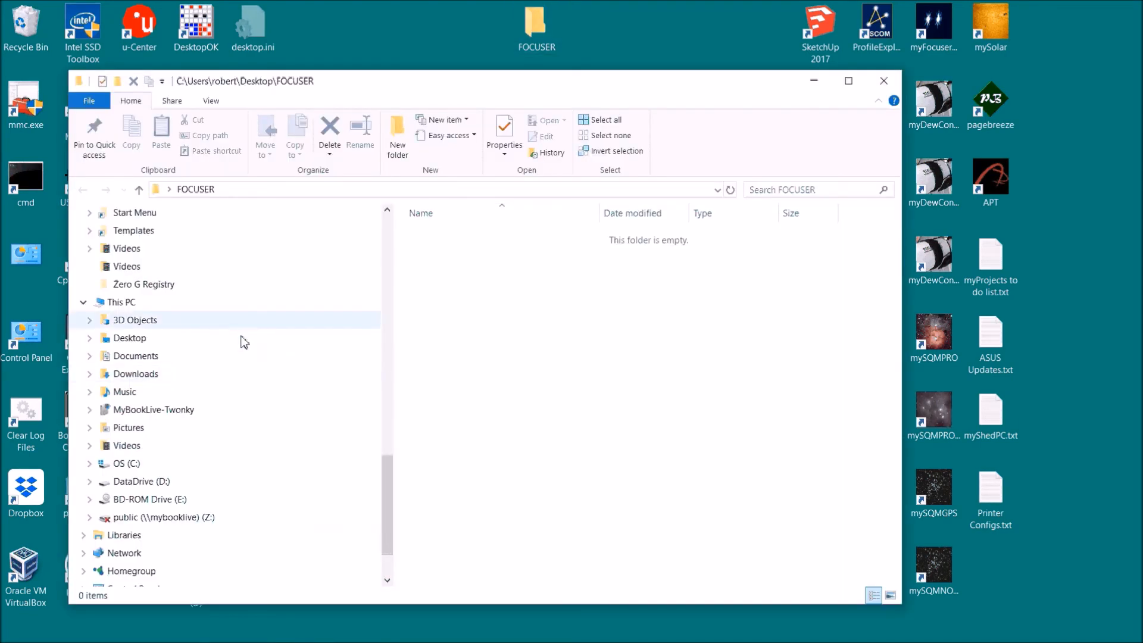
mouse_move(167, 379)
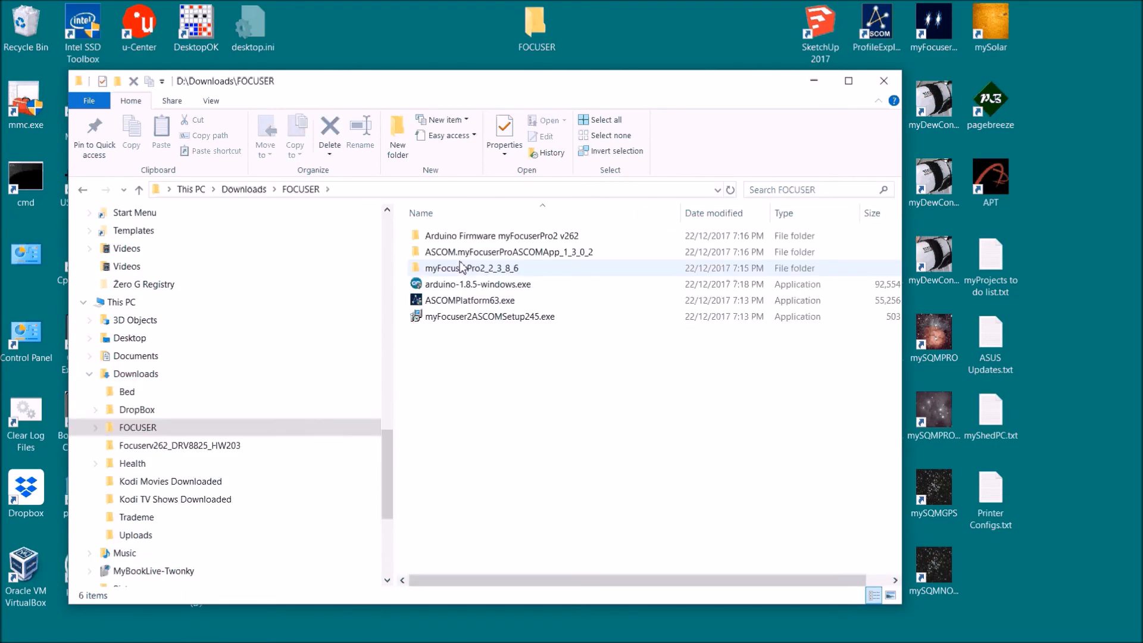
Navigate into Arduino Firmware myFocuserPro2 v262\Focuserv262_DRV8825_HW203 and select Focuserv262_DRV8825_HW203.ino
double_click(502, 234)
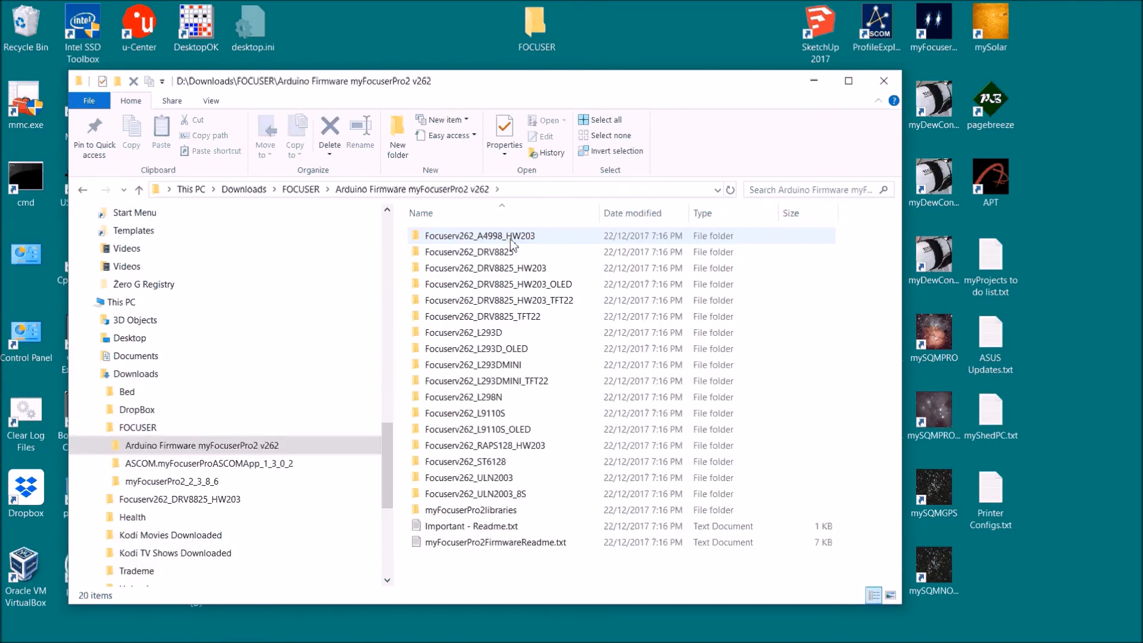
left_click(484, 268)
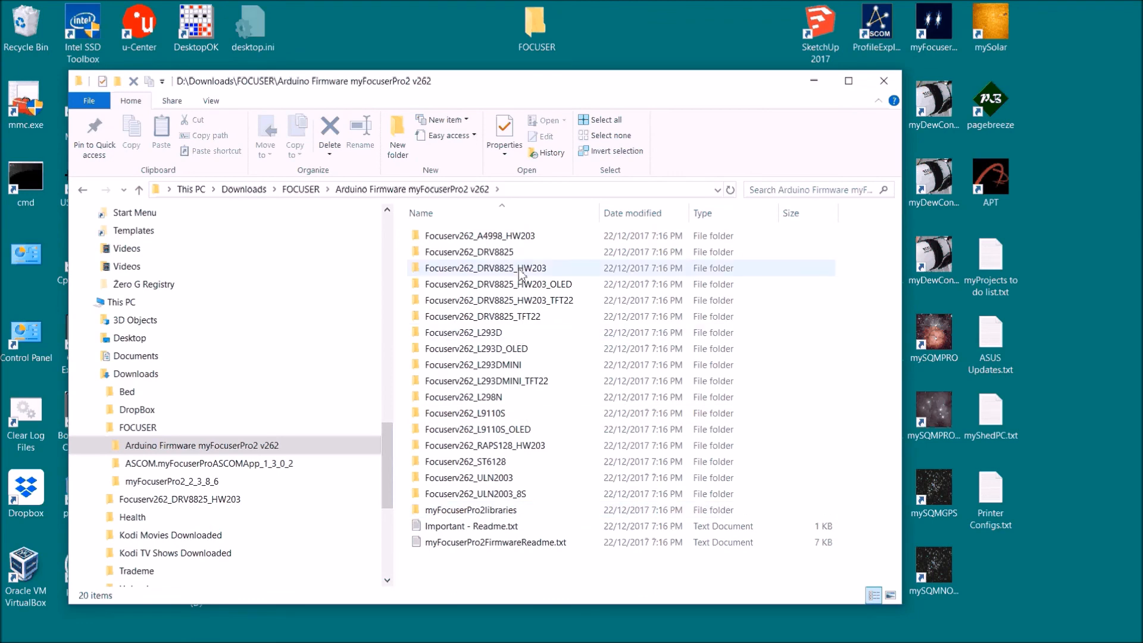
mouse_move(506, 277)
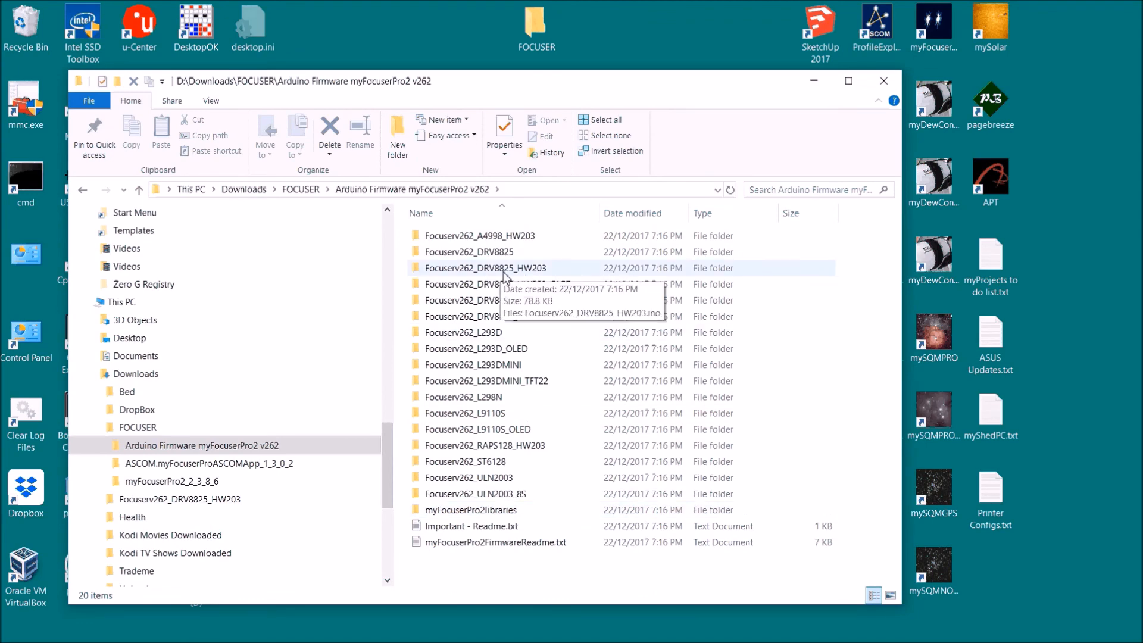
mouse_move(534, 278)
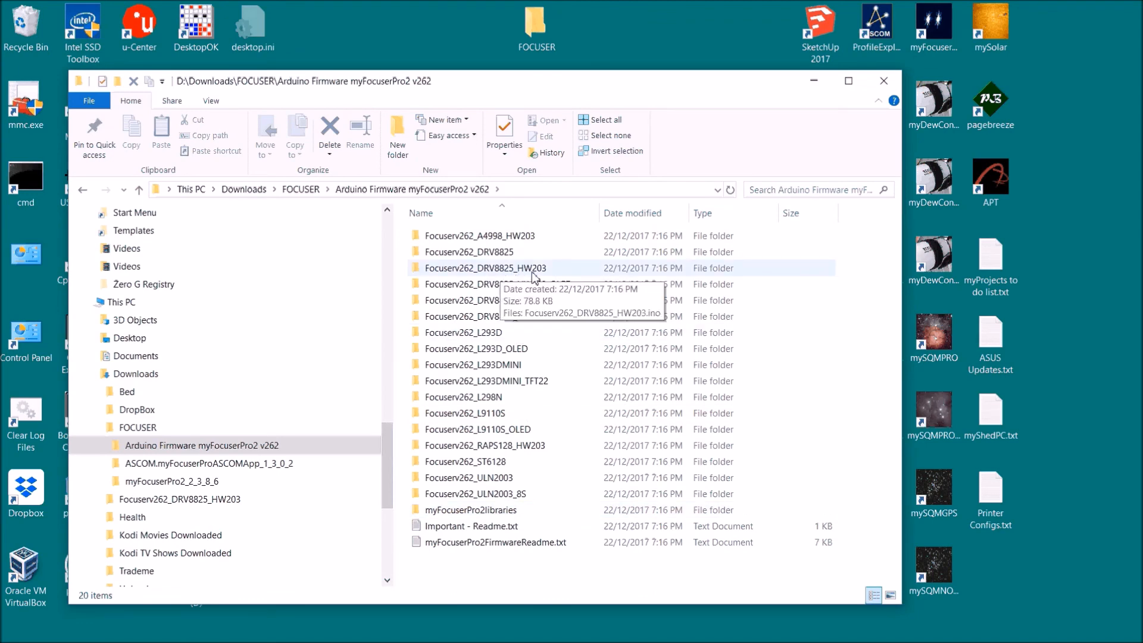
double_click(485, 267)
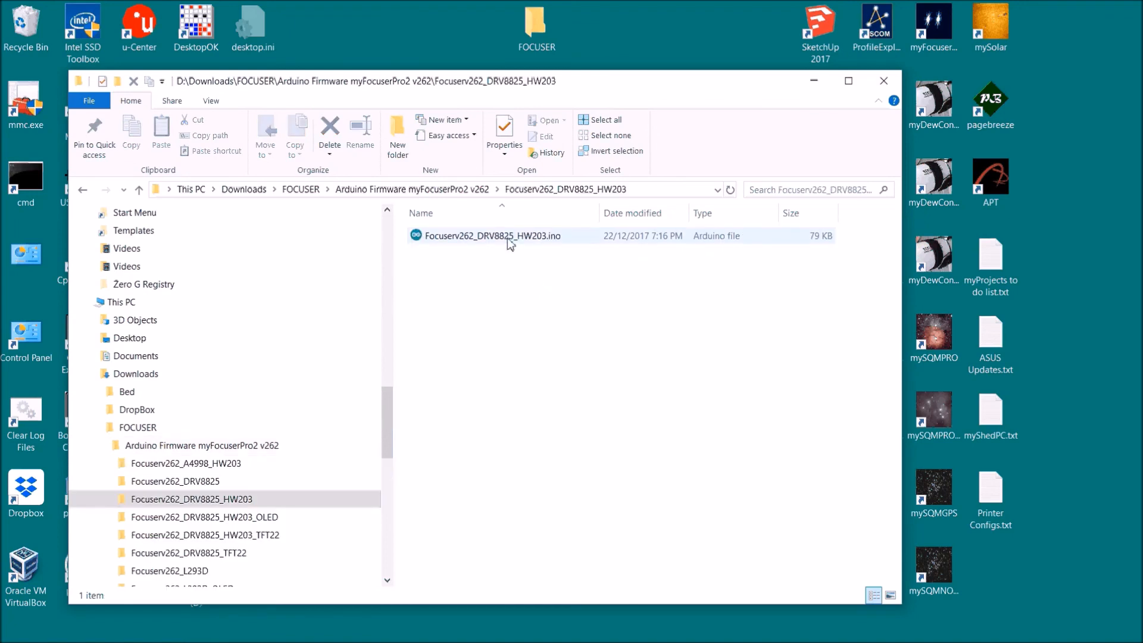
mouse_move(528, 244)
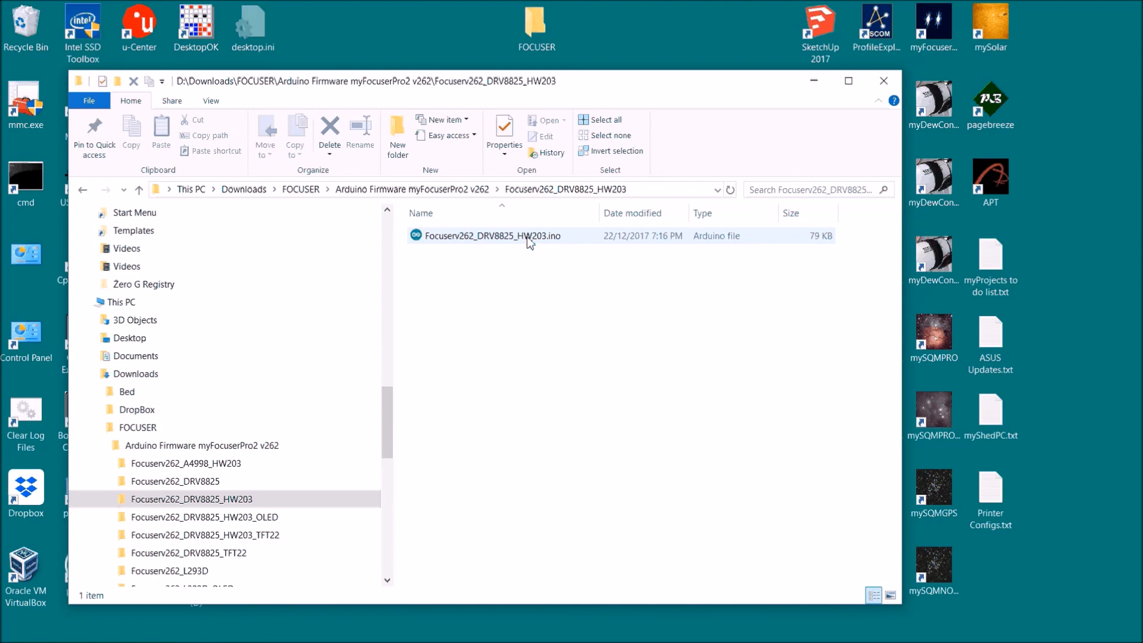
left_click(448, 337)
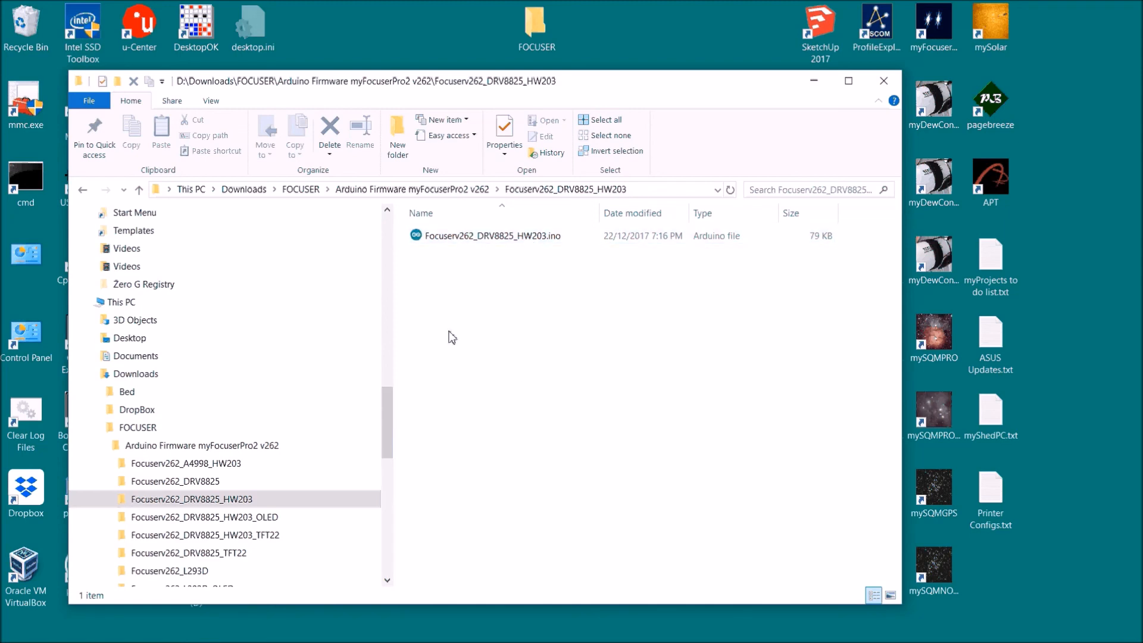